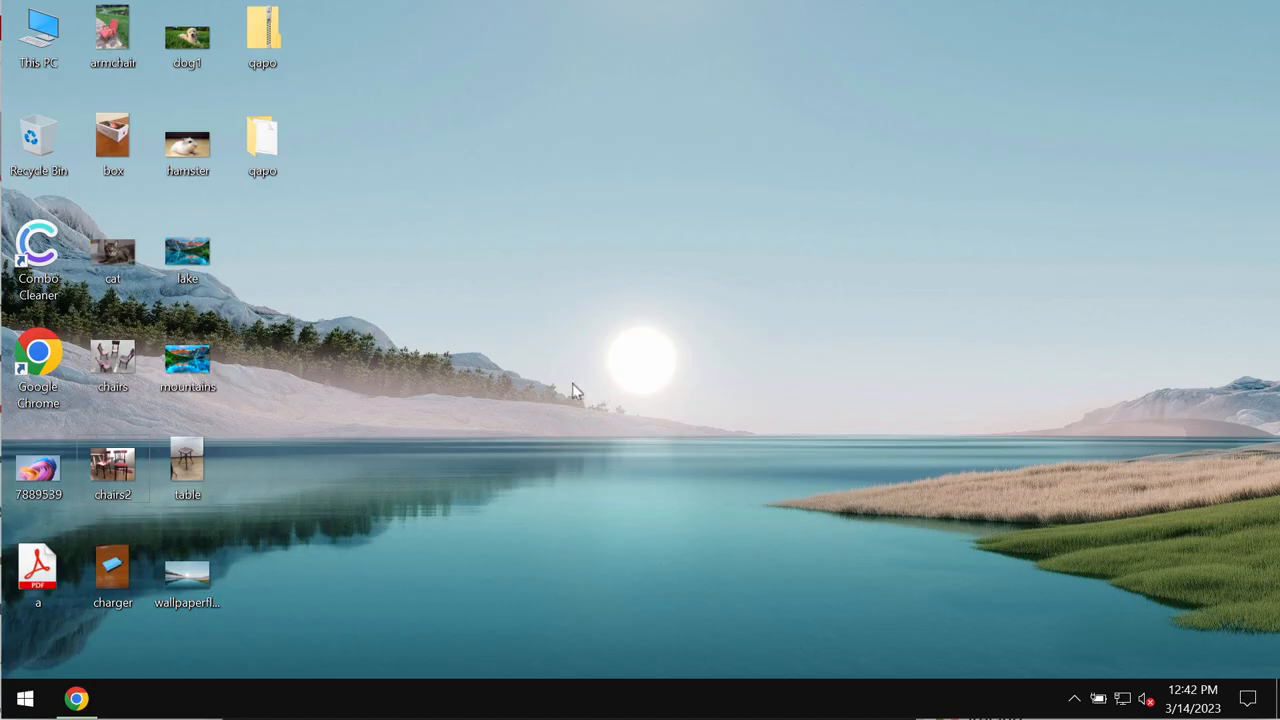
pyautogui.moveTo(470, 316)
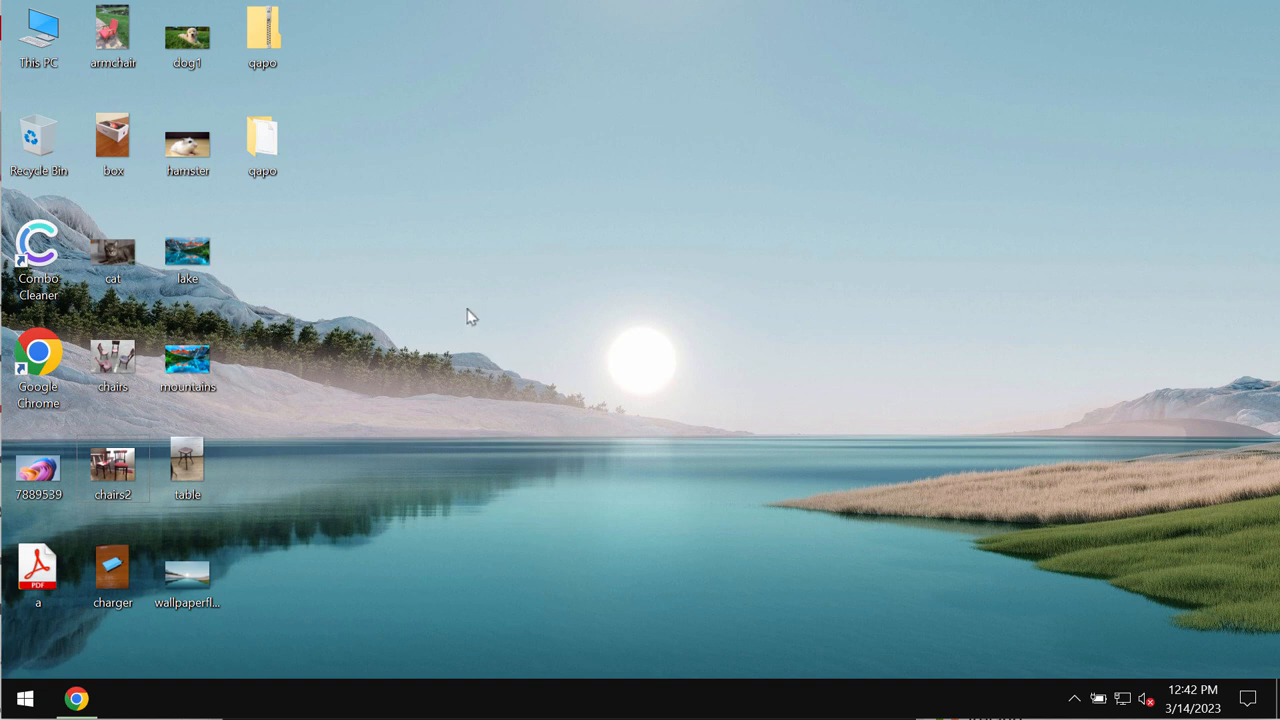
# - Look inside the qapo folder, then view the dog1 and cat photos from the desktop
pyautogui.click(262, 144)
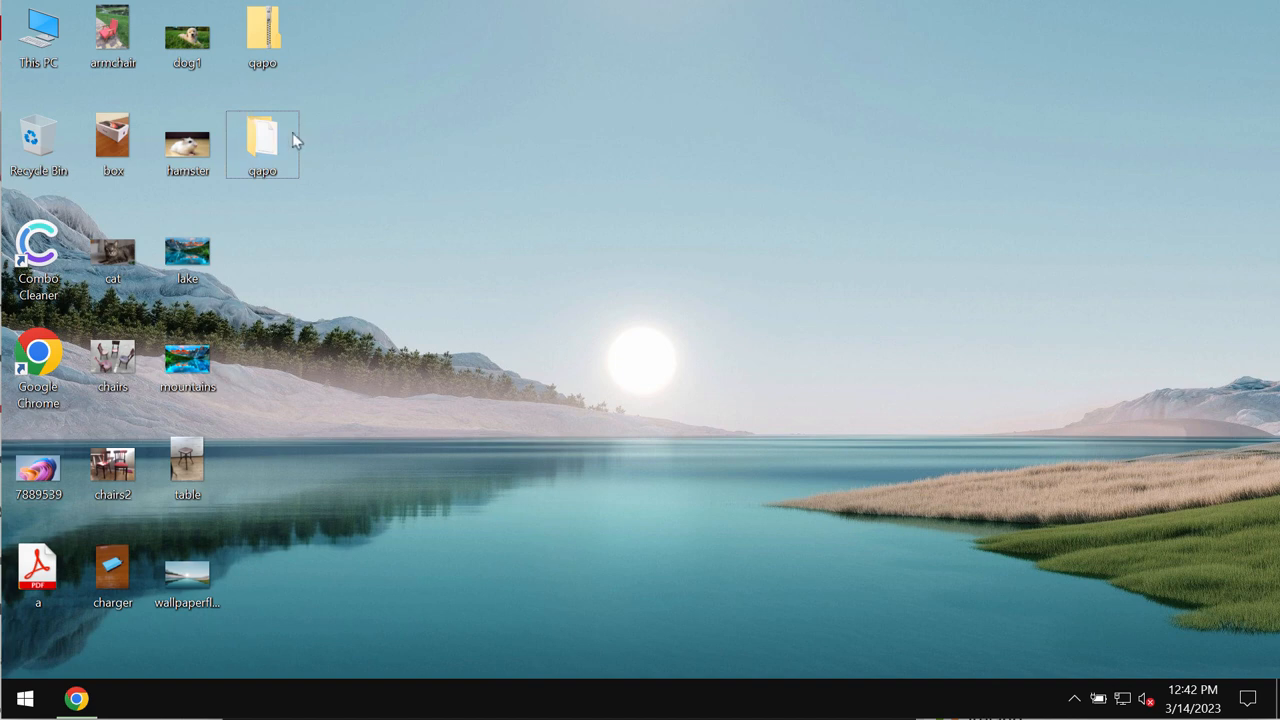
pyautogui.doubleClick(262, 136)
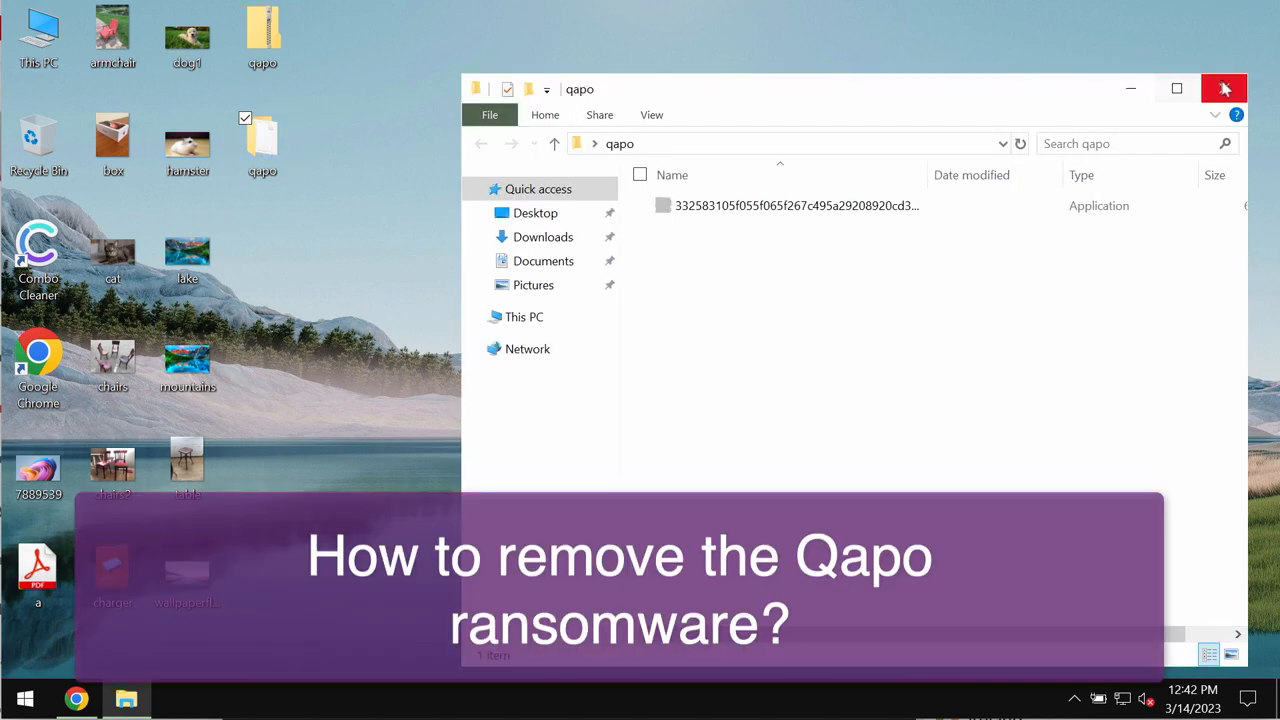
pyautogui.moveTo(354, 148)
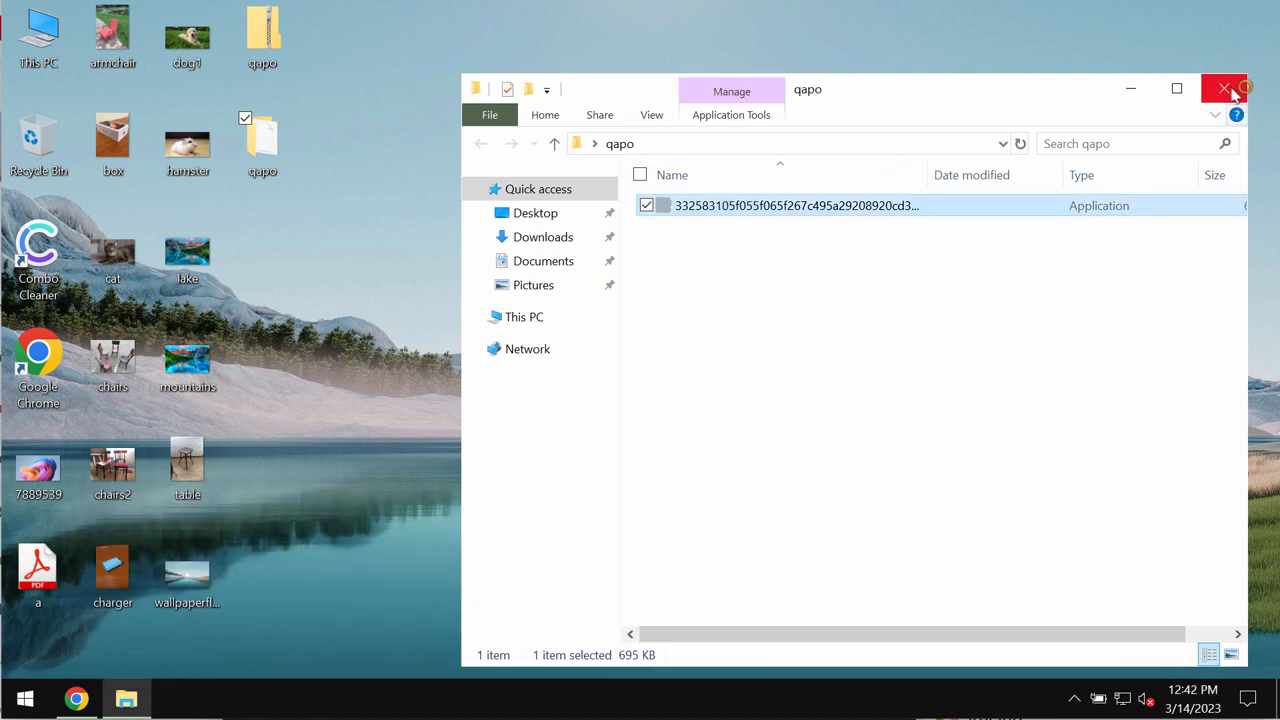
pyautogui.click(1224, 88)
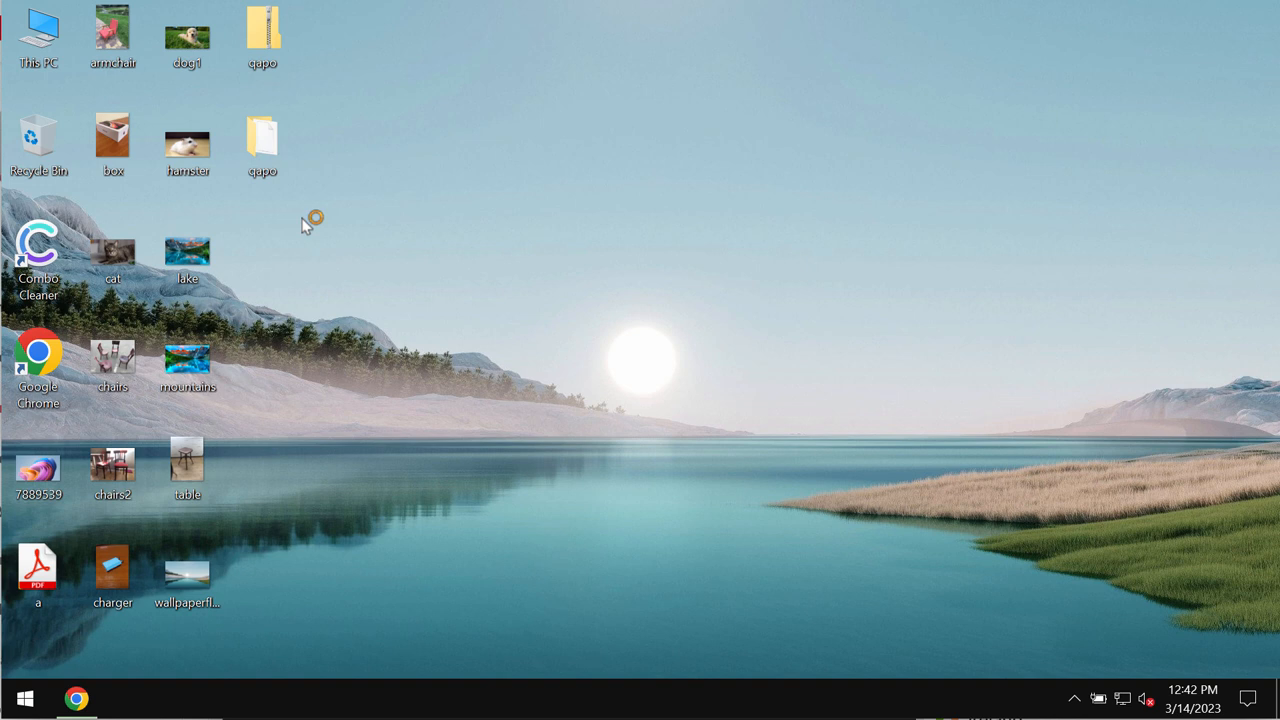
pyautogui.moveTo(696, 348)
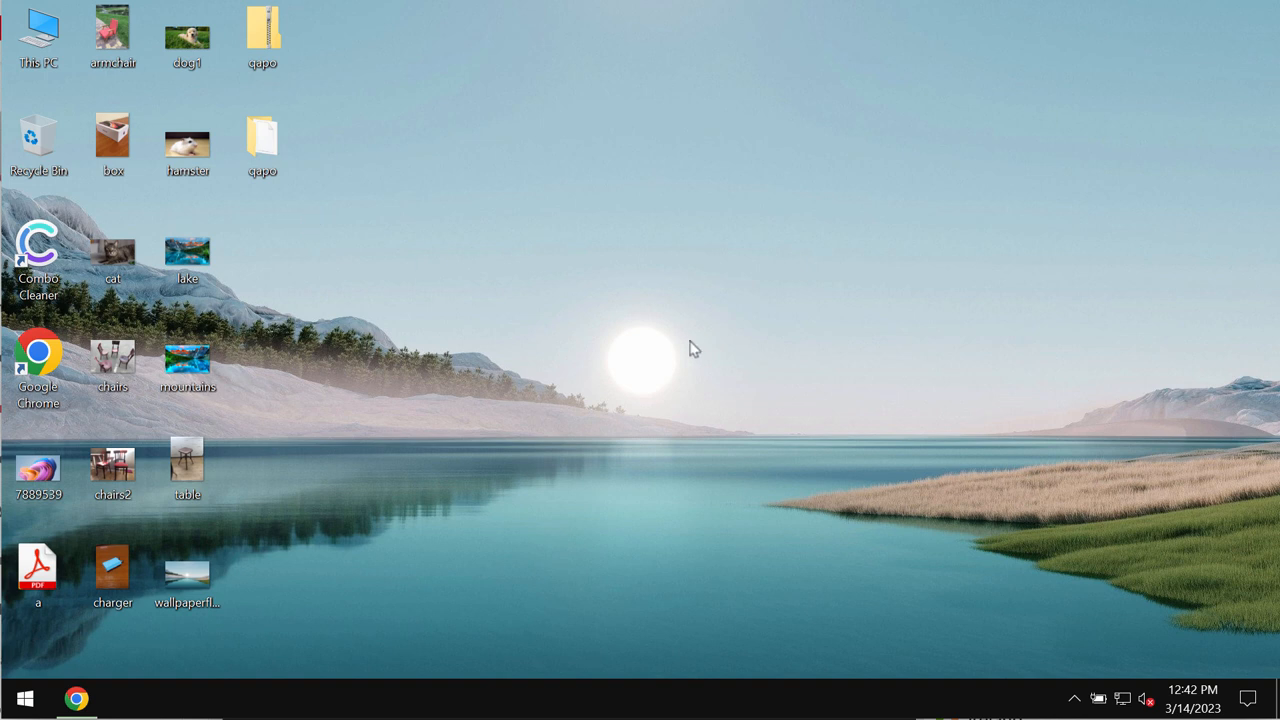
pyautogui.click(188, 140)
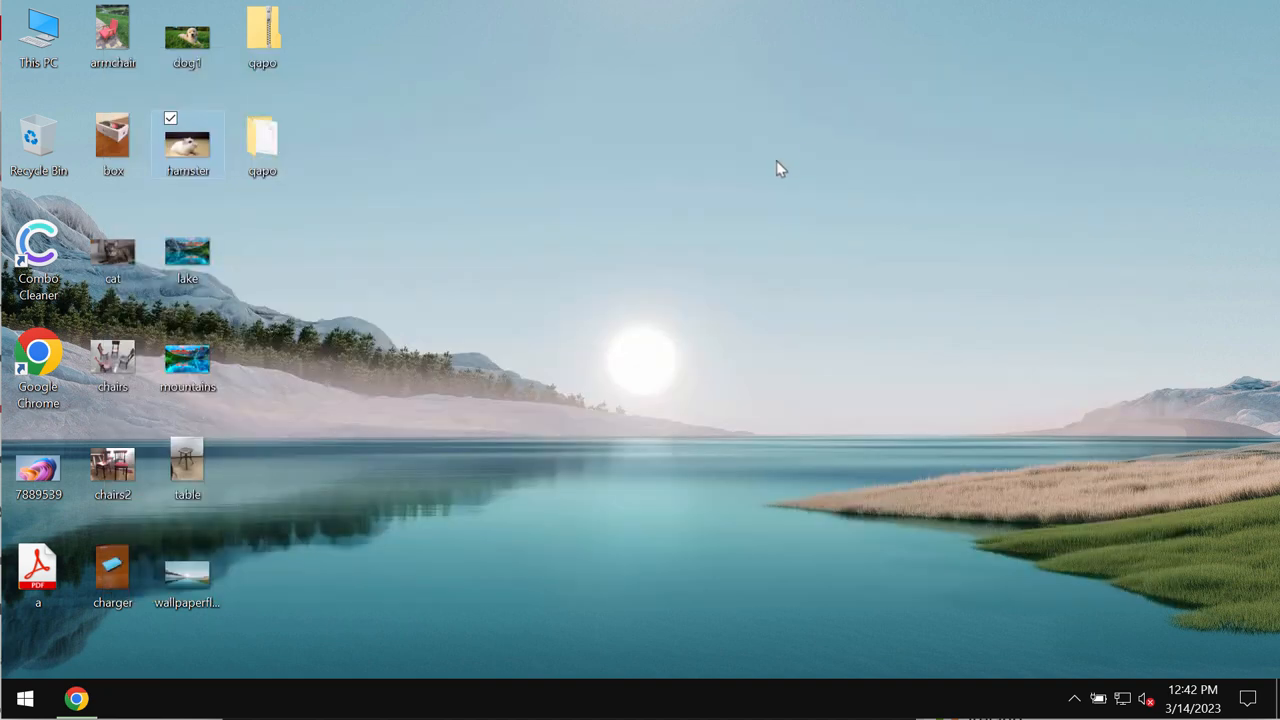
pyautogui.doubleClick(188, 30)
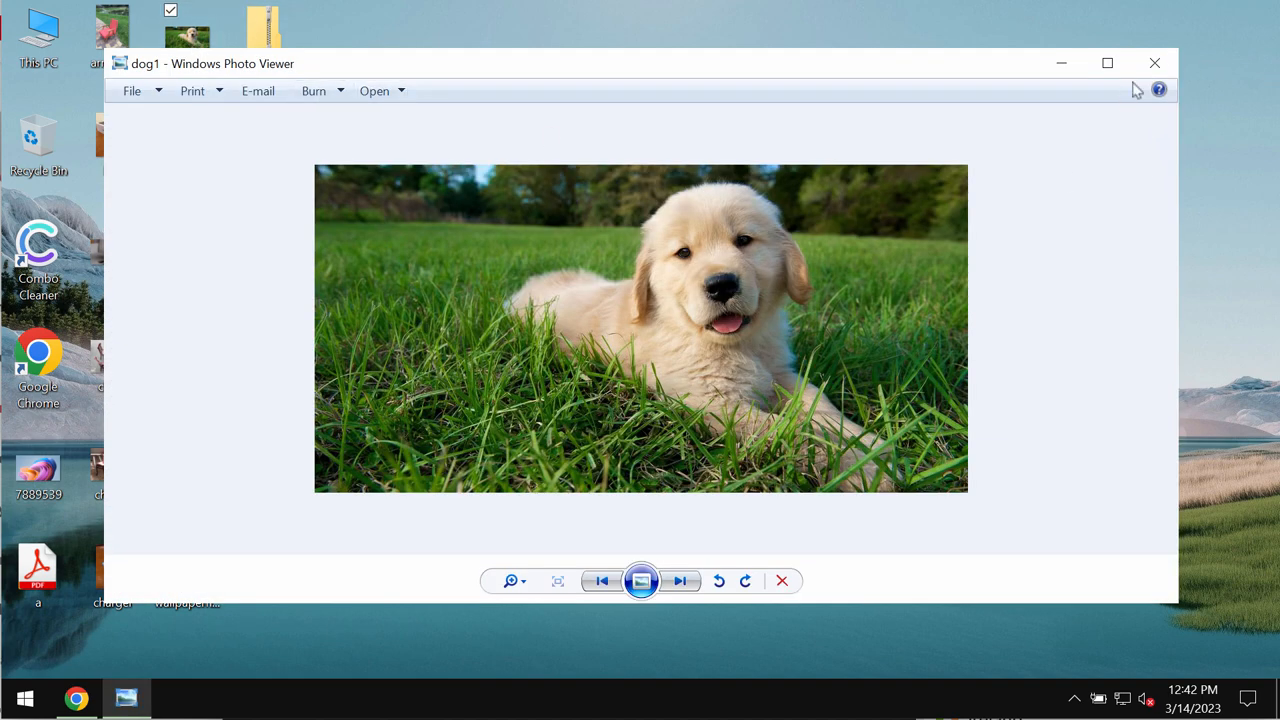
pyautogui.click(680, 580)
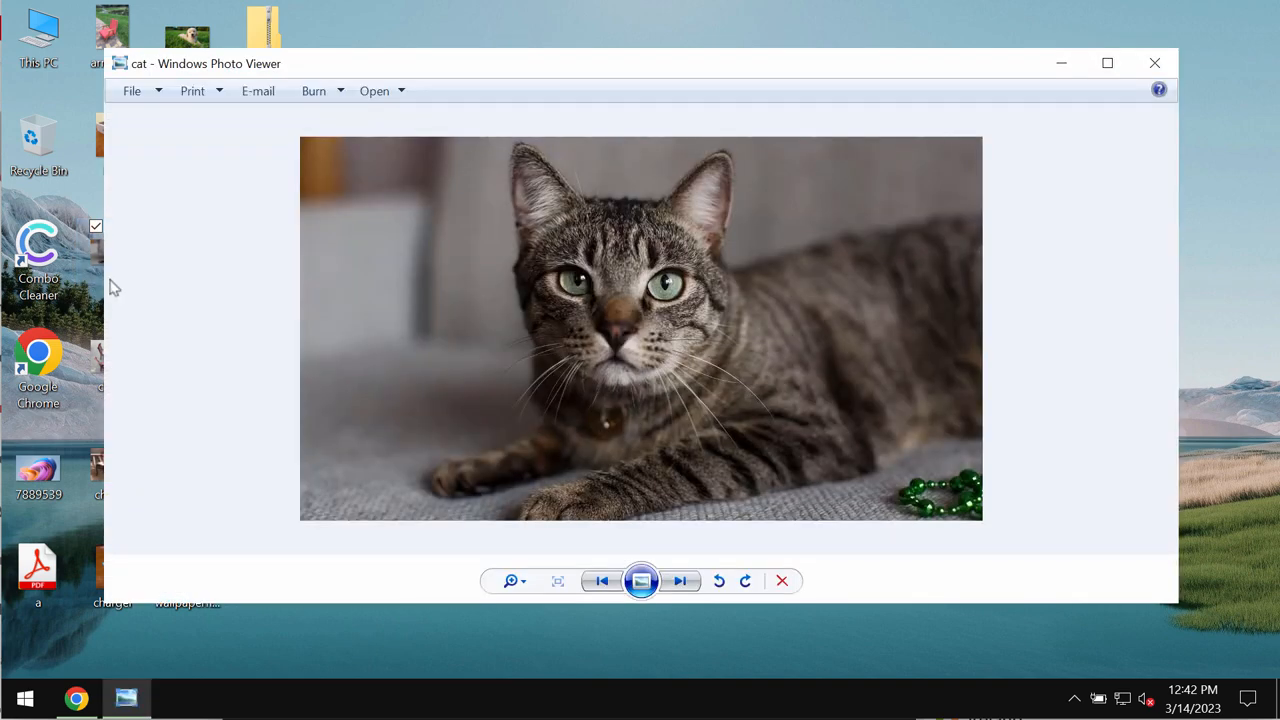
pyautogui.click(1154, 62)
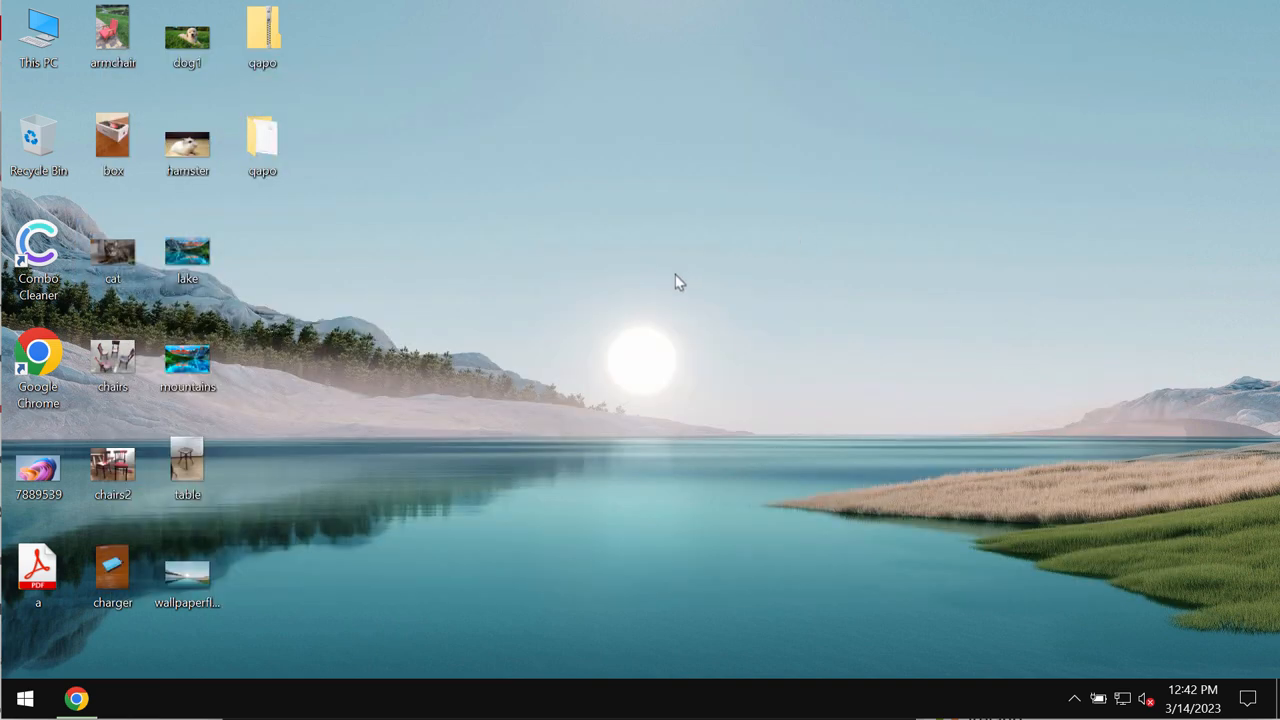
pyautogui.moveTo(188, 136)
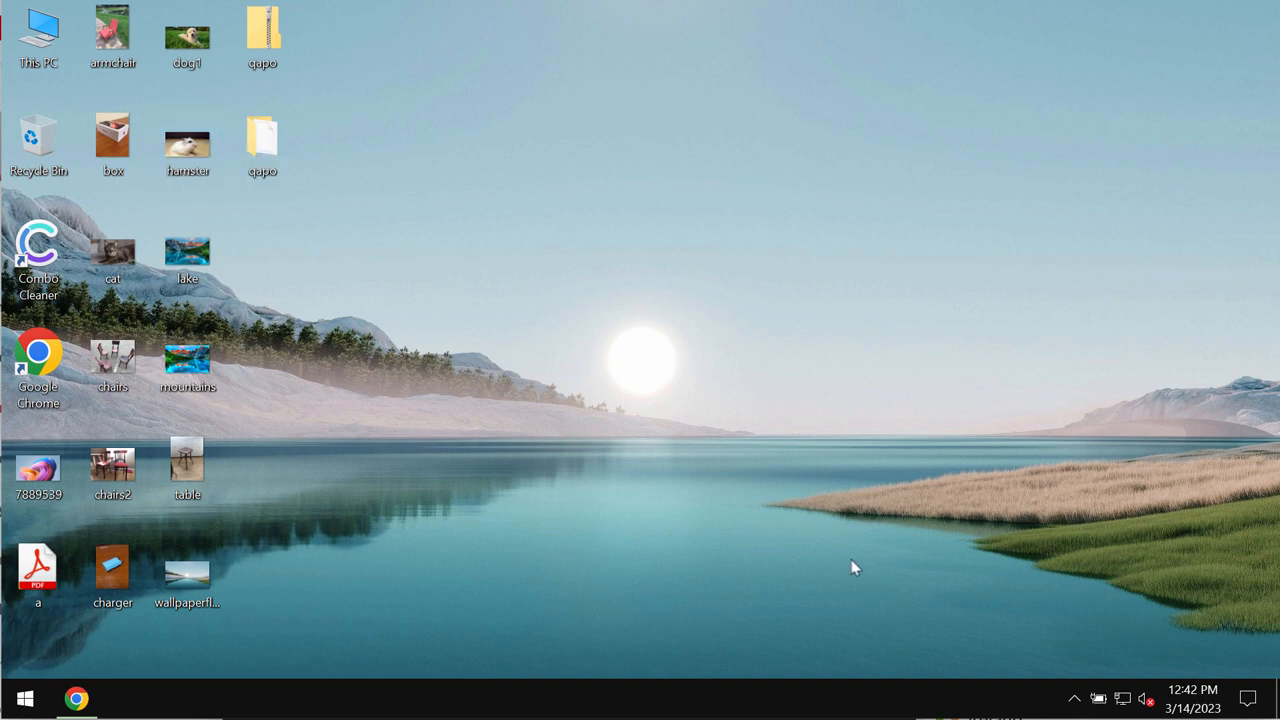
pyautogui.moveTo(800, 636)
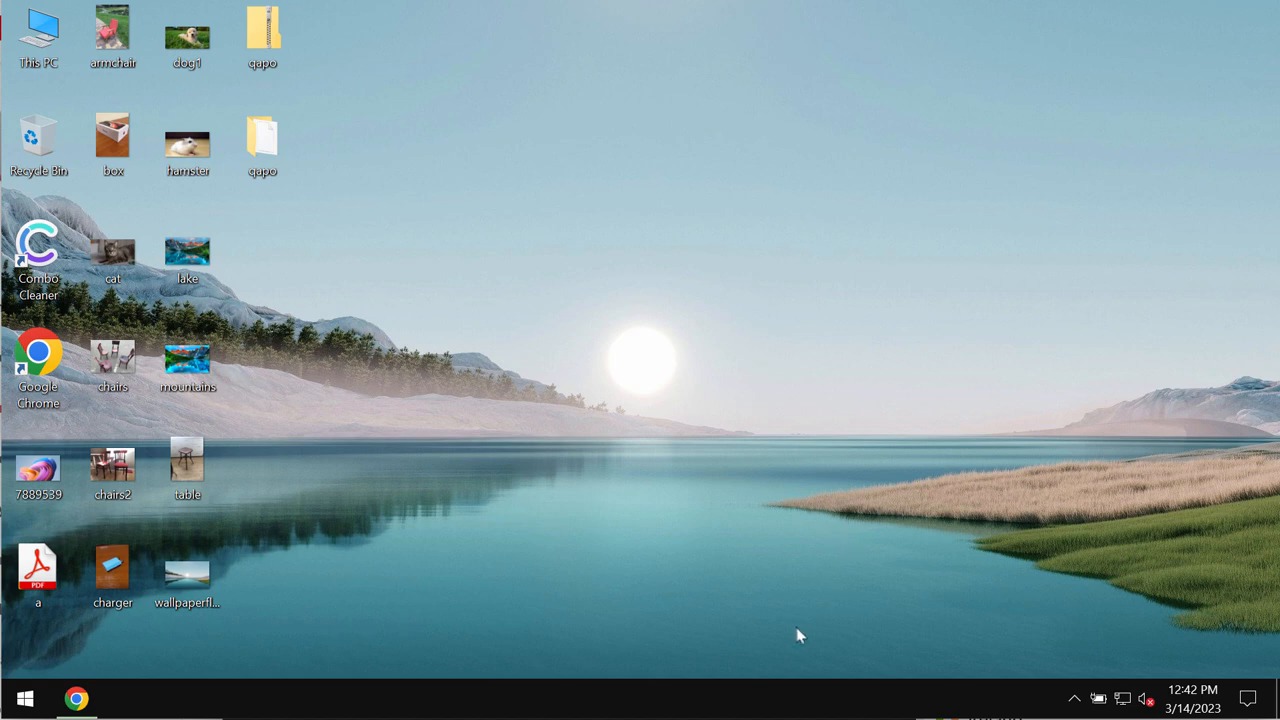
# - View the hamster and table photos and check the qapo folder once more
pyautogui.doubleClick(188, 136)
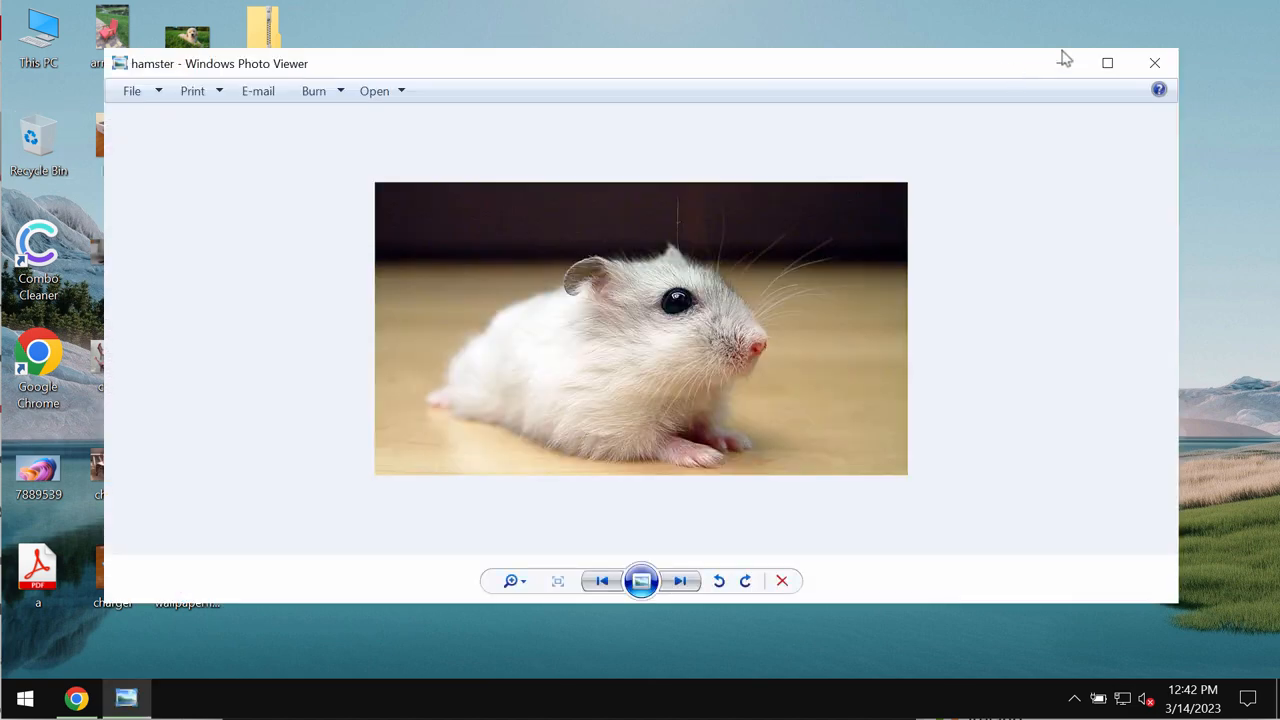
pyautogui.click(1154, 62)
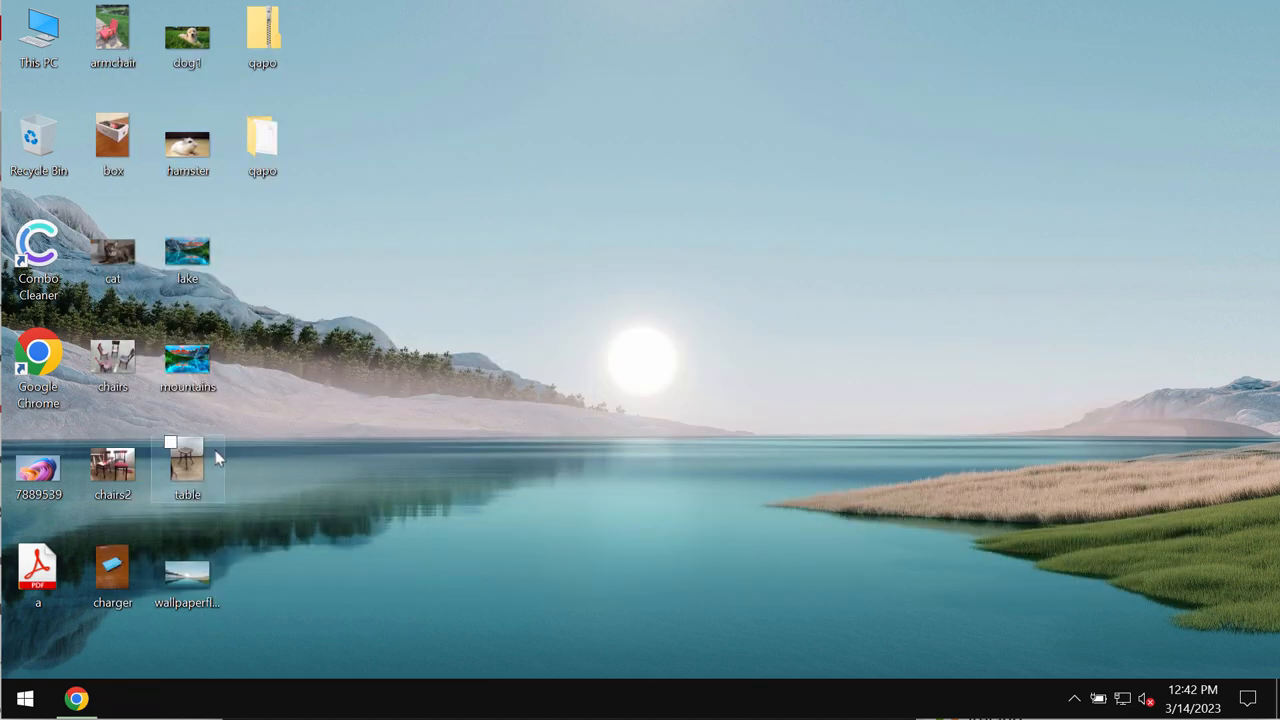
pyautogui.doubleClick(188, 464)
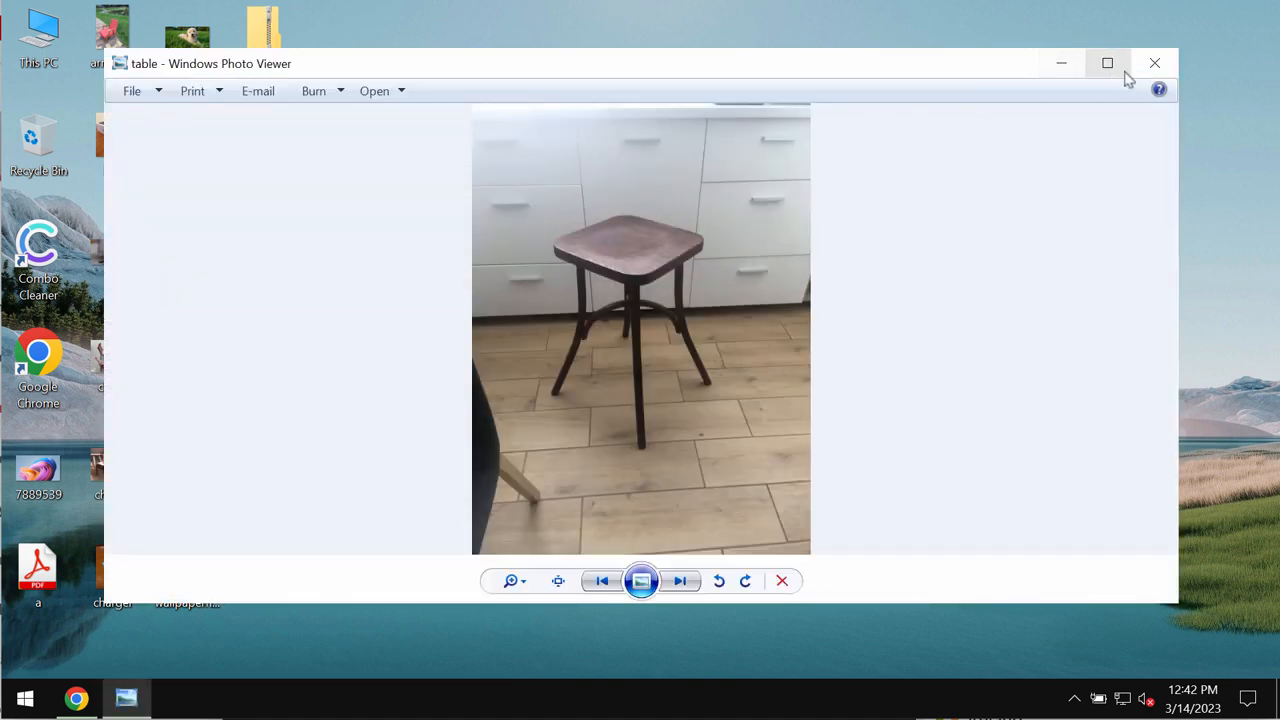
pyautogui.click(1154, 62)
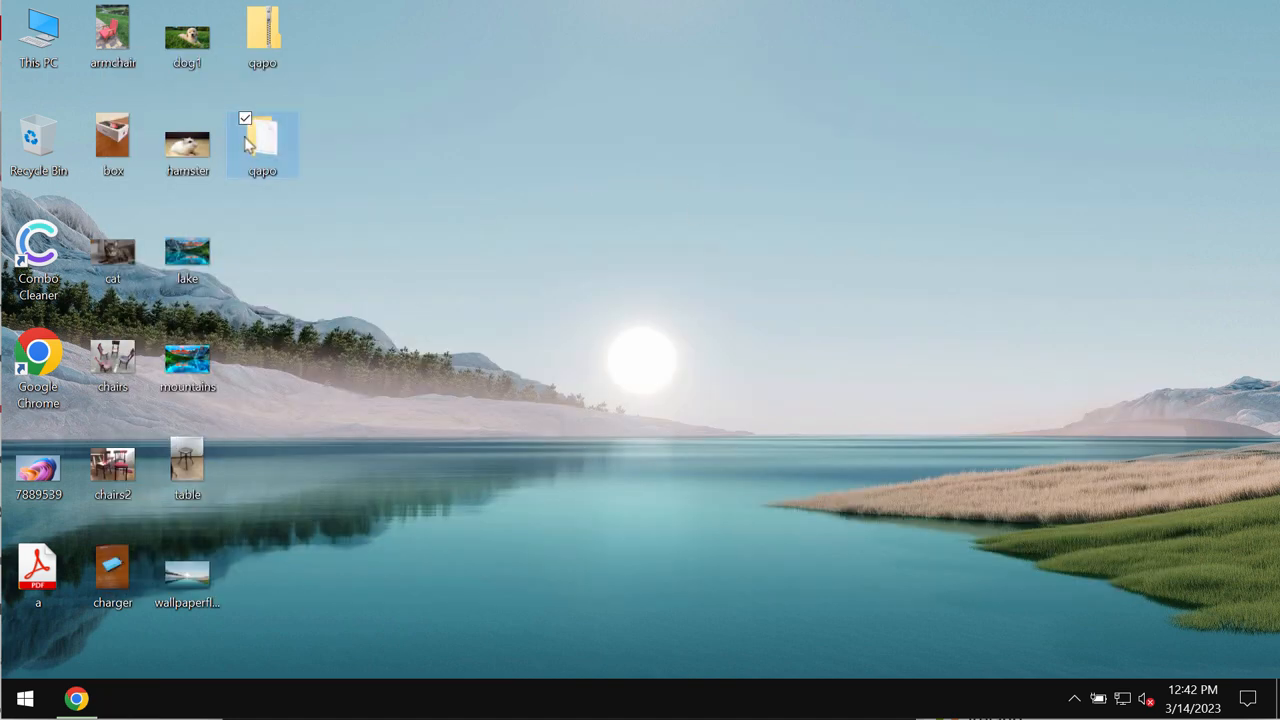
pyautogui.doubleClick(262, 144)
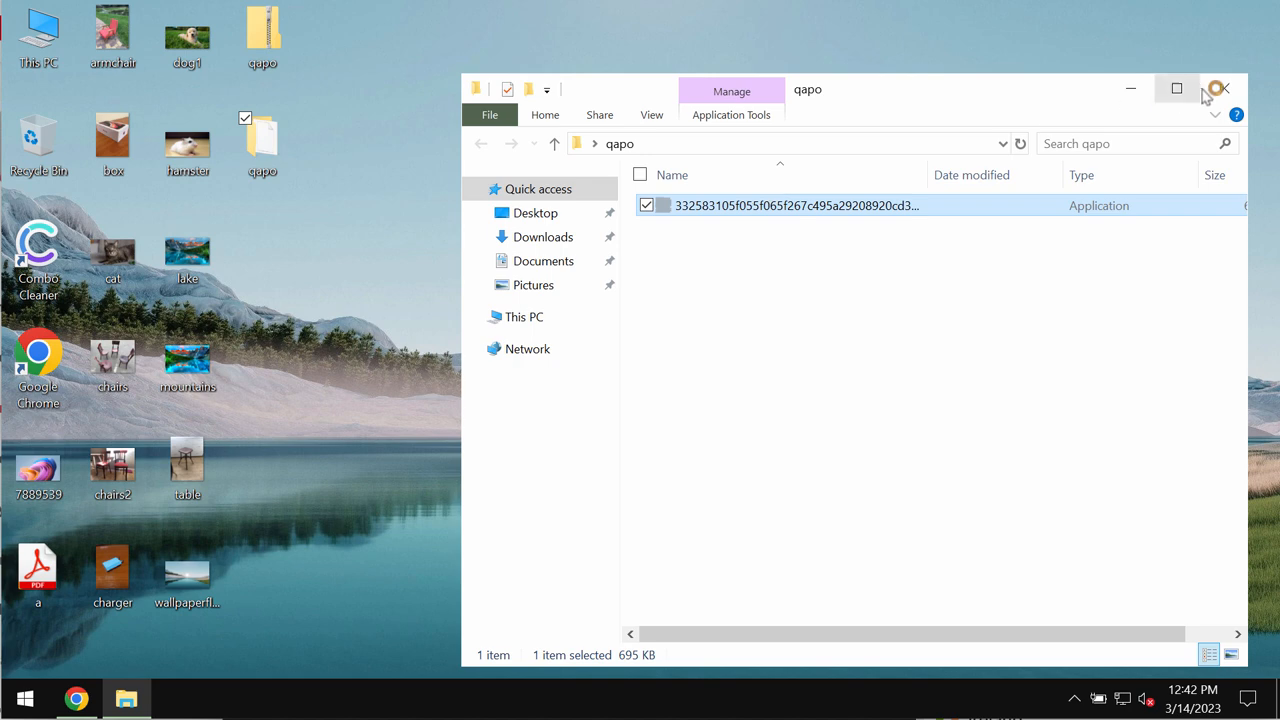
pyautogui.click(1224, 88)
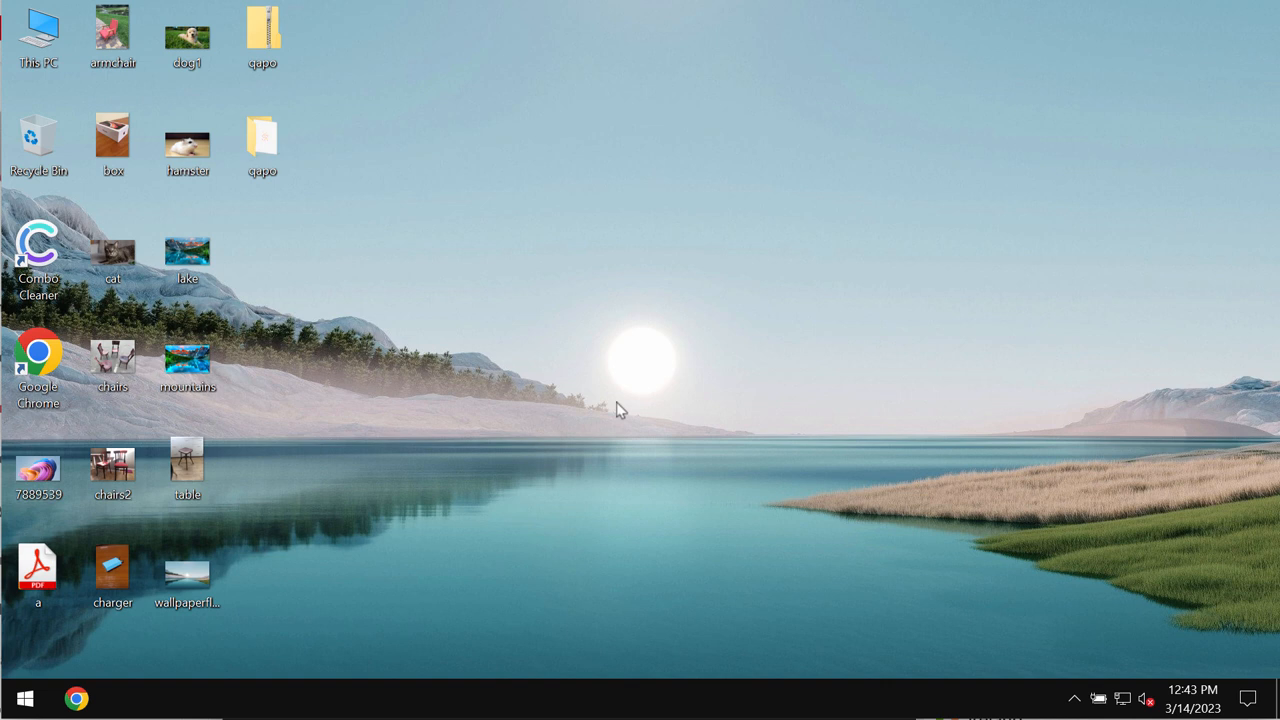
pyautogui.moveTo(808, 452)
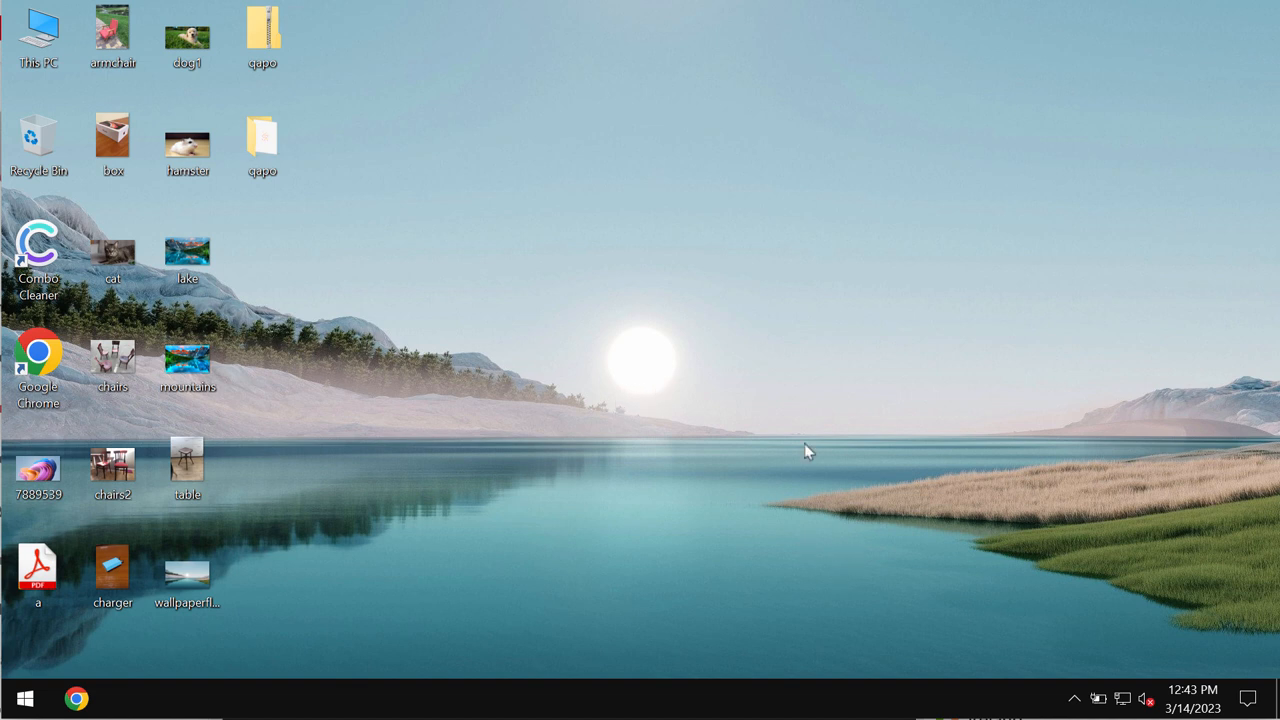
pyautogui.moveTo(332, 148)
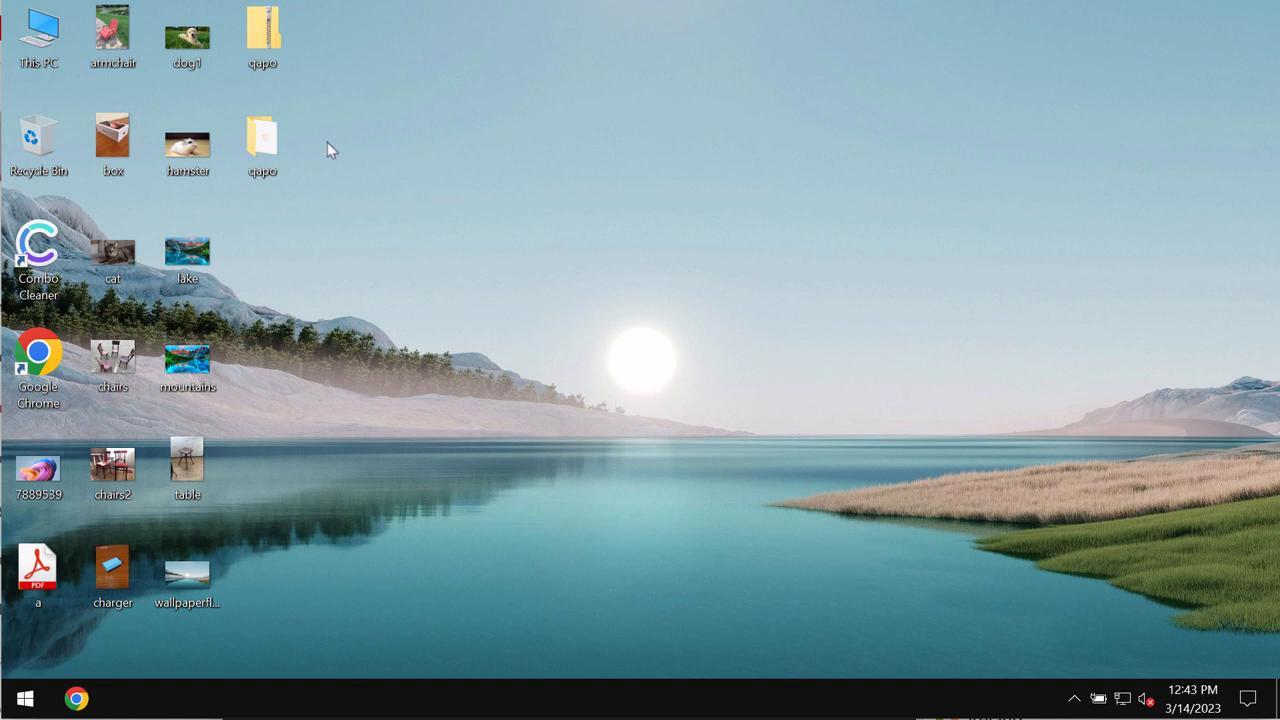
# - Try the qapo folder and encrypted dog and table images, dismissing each 'Windows can't open this type of file' warning
pyautogui.click(262, 136)
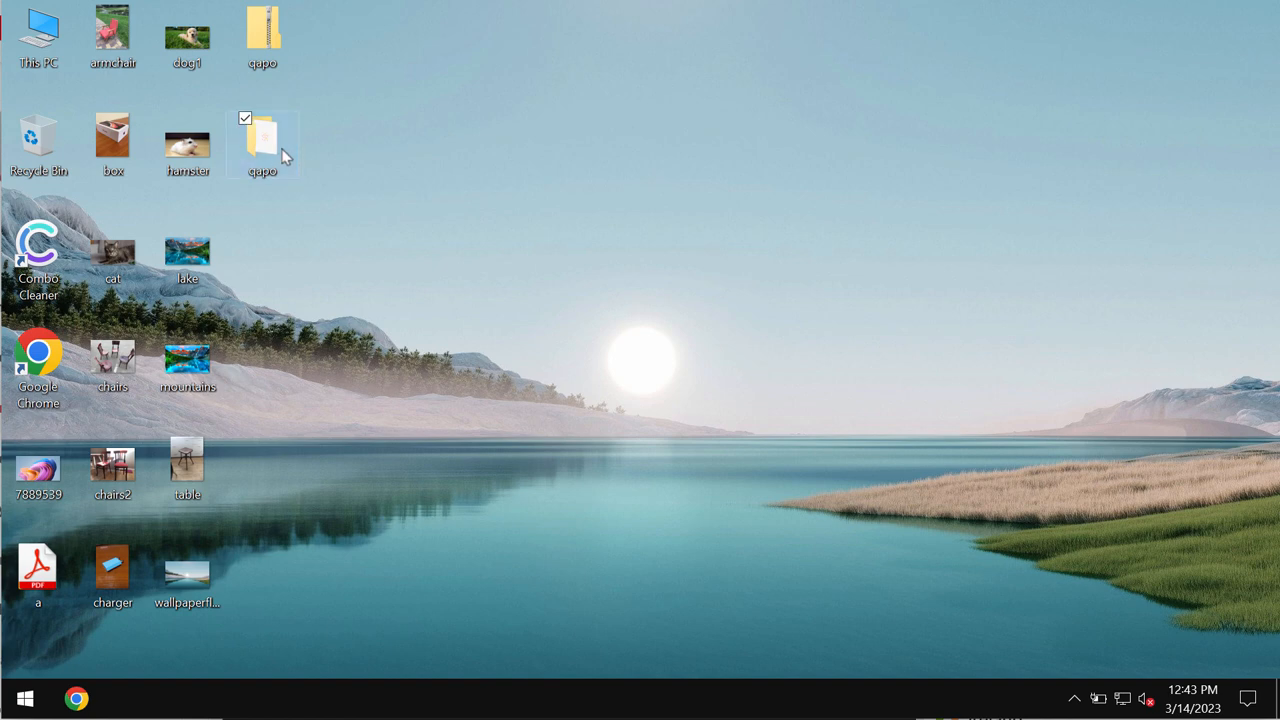
pyautogui.doubleClick(262, 140)
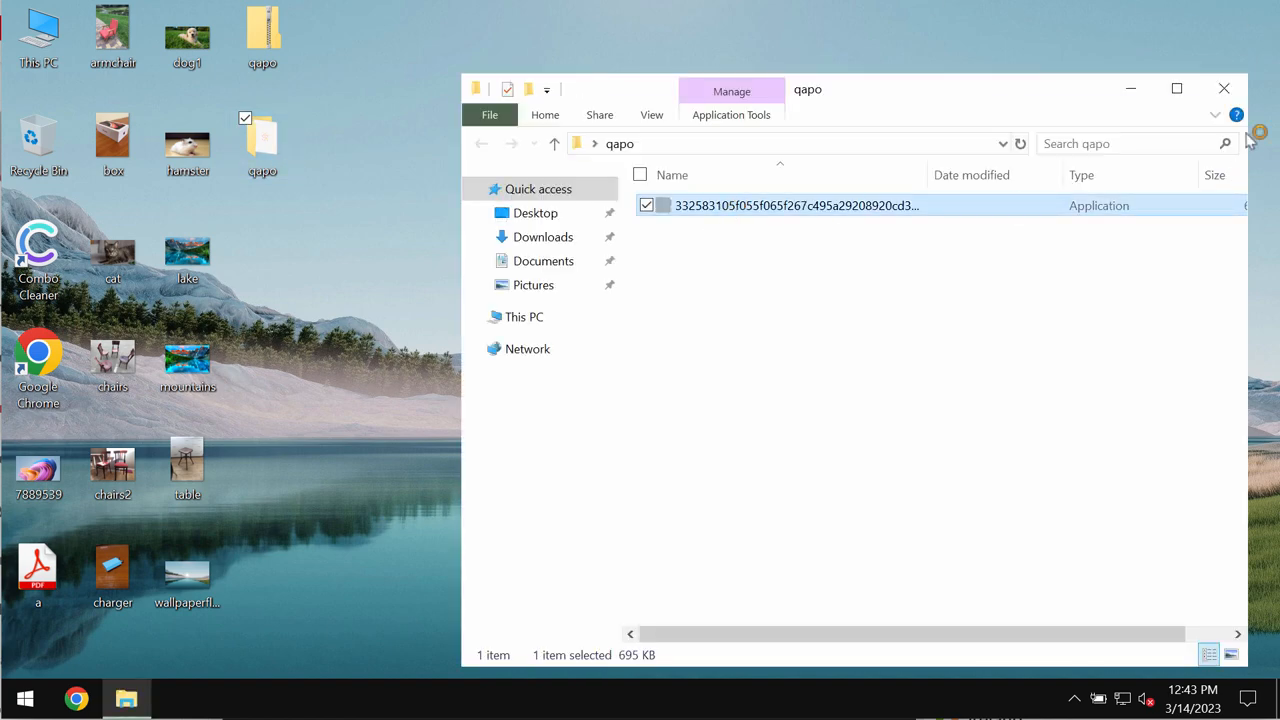
pyautogui.click(1224, 88)
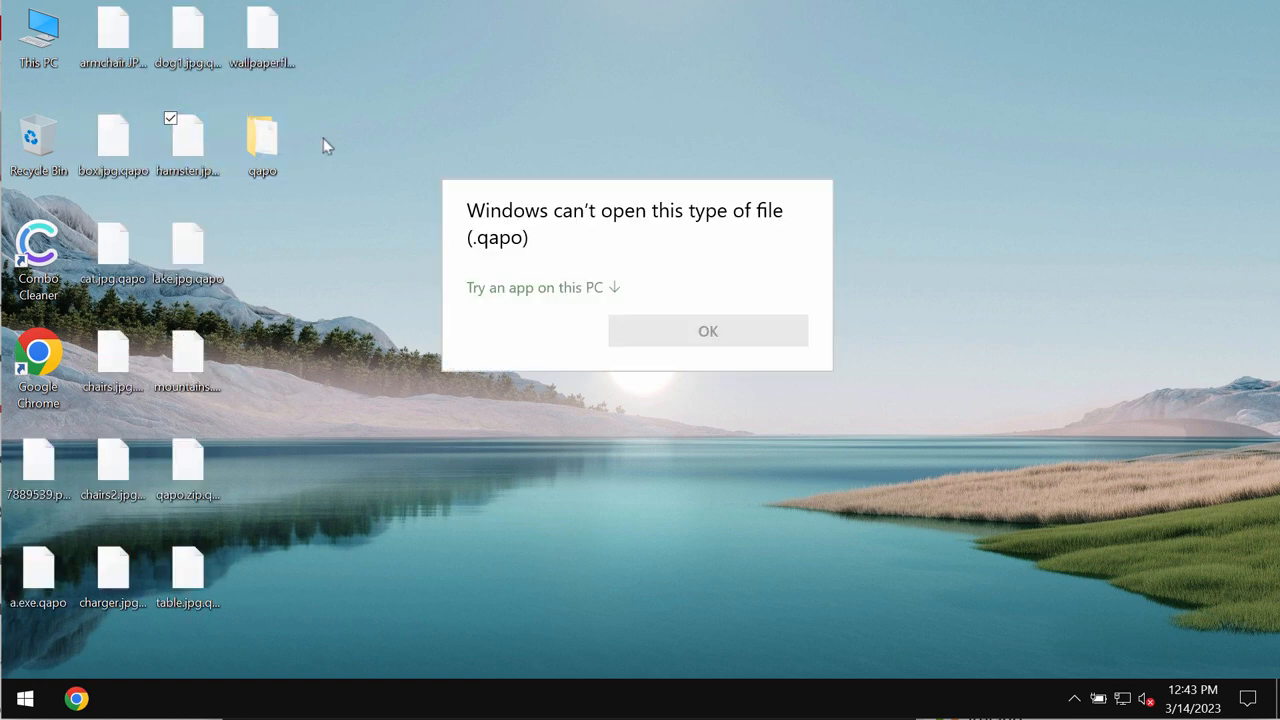
pyautogui.click(708, 332)
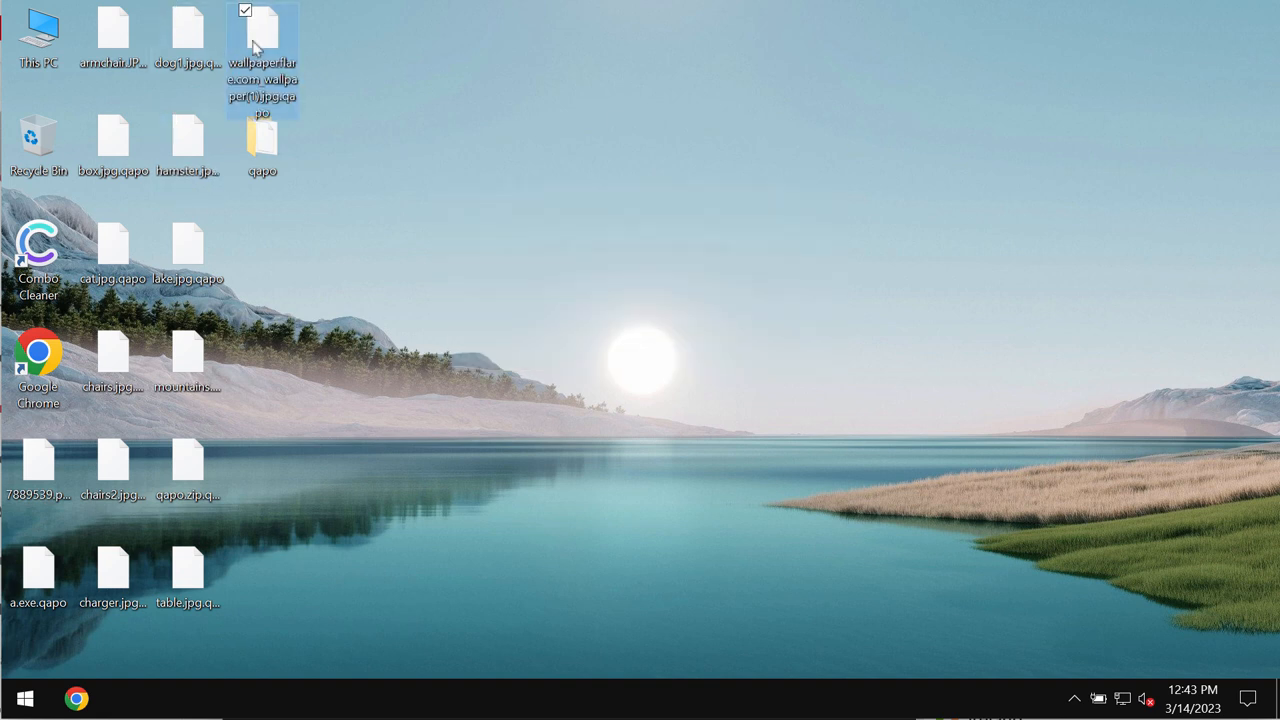
pyautogui.click(188, 40)
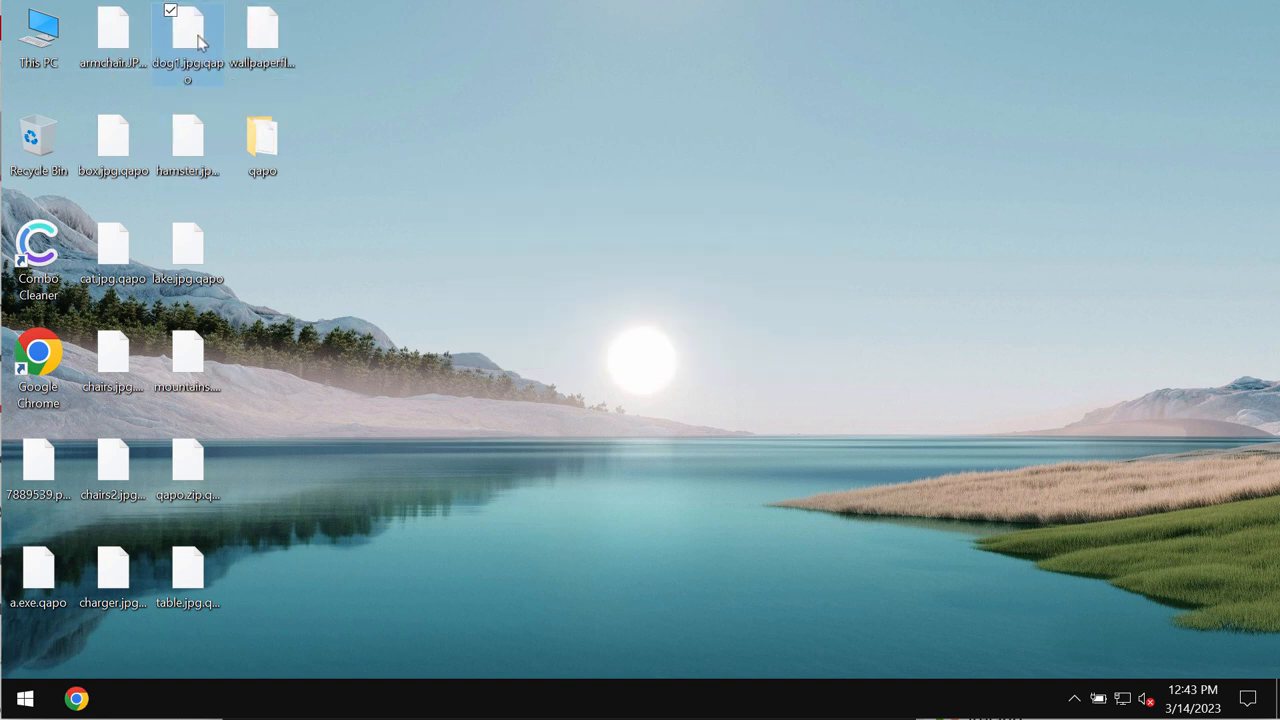
pyautogui.doubleClick(188, 40)
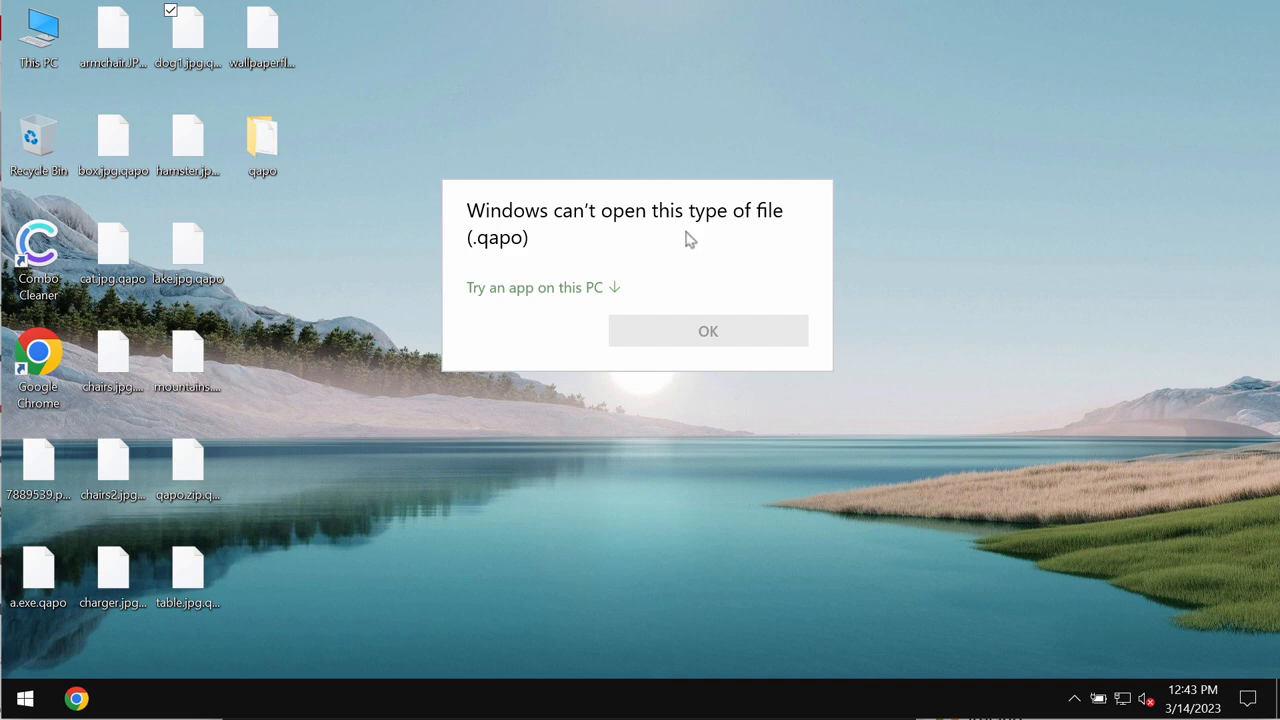
pyautogui.click(708, 332)
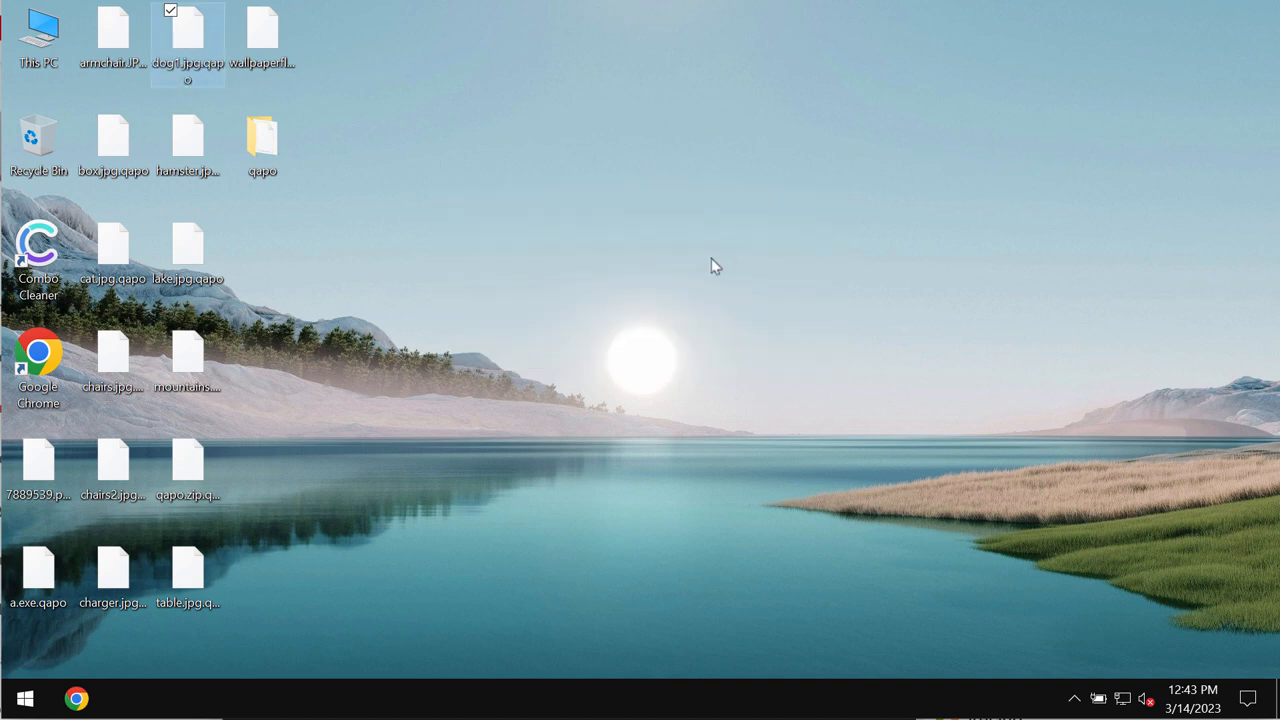
pyautogui.doubleClick(188, 464)
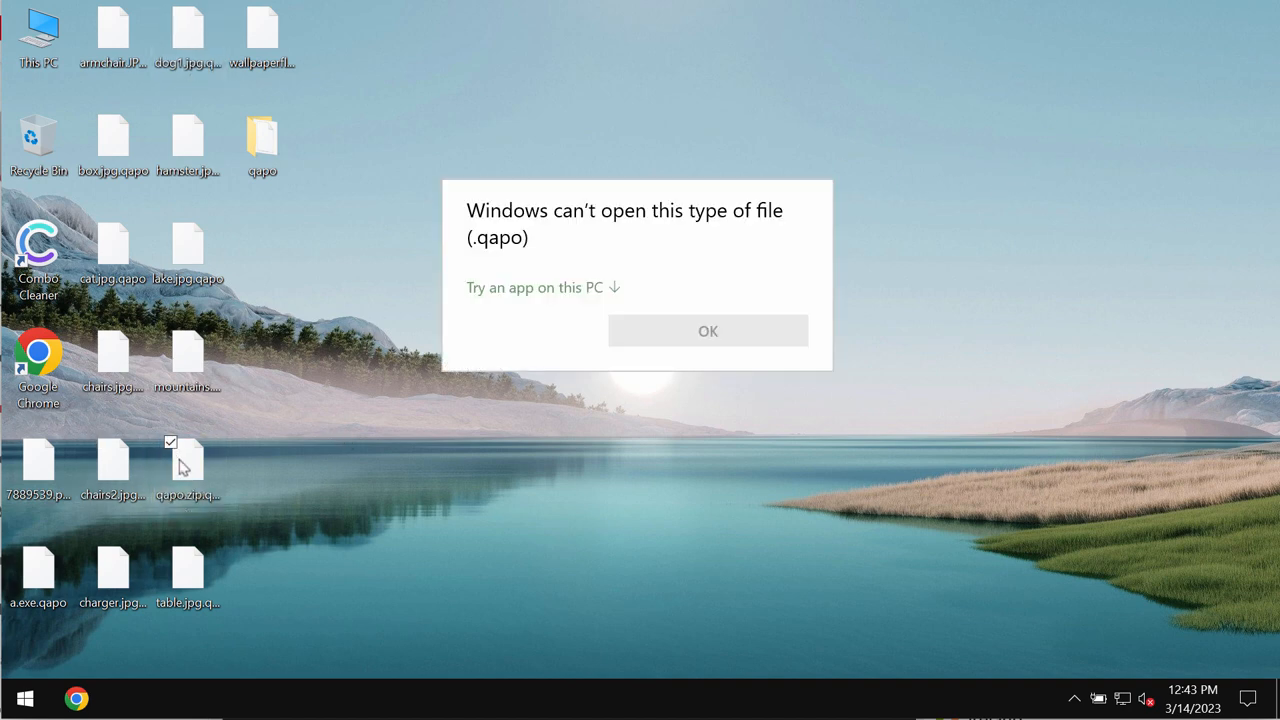
pyautogui.click(708, 332)
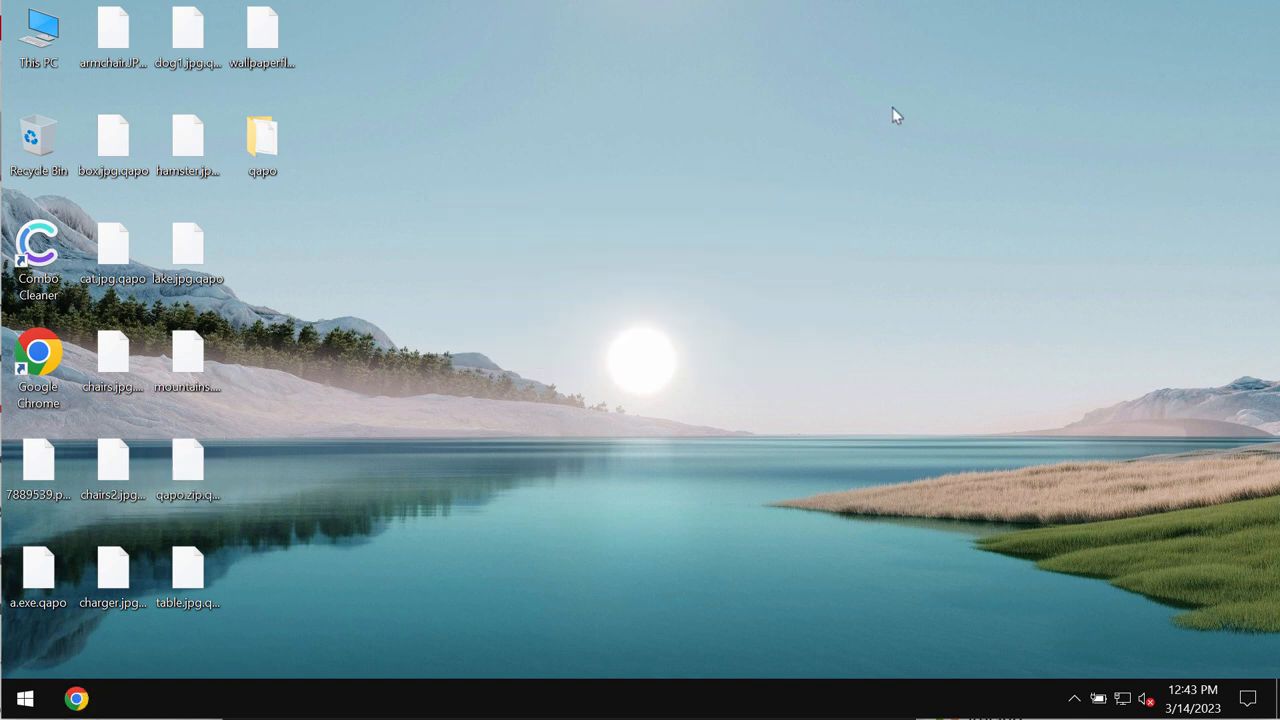
pyautogui.moveTo(532, 356)
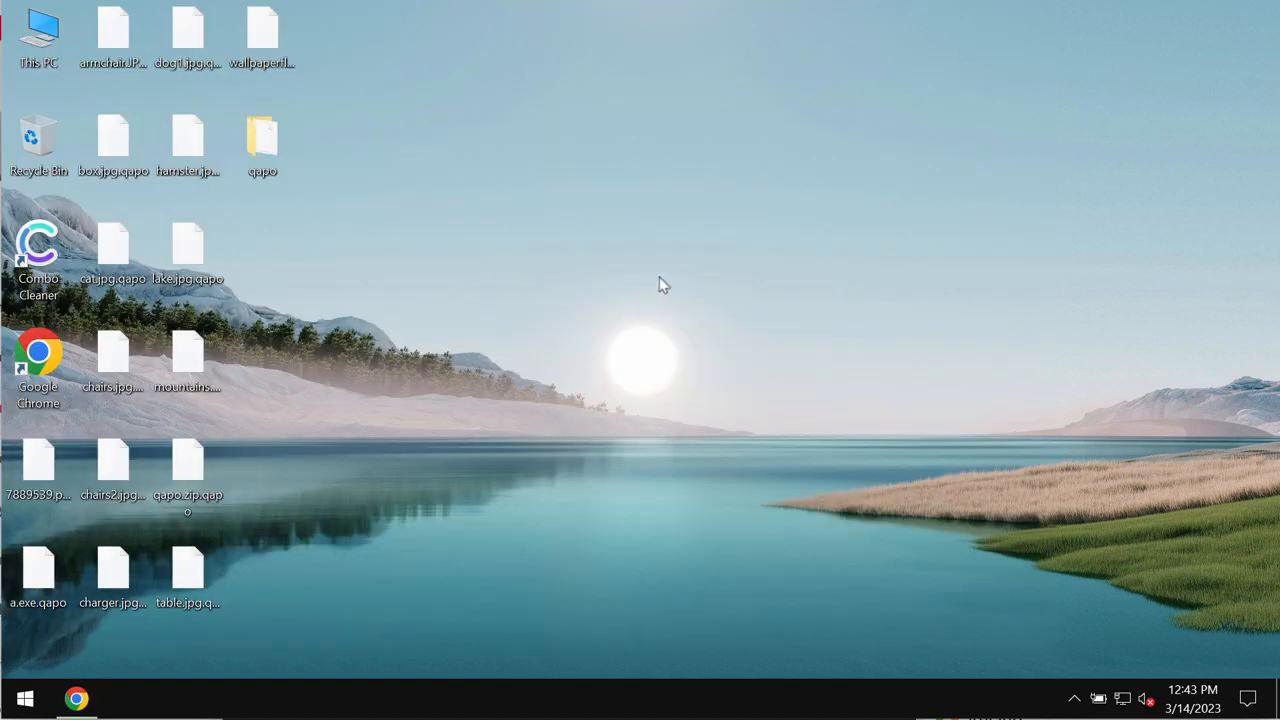
pyautogui.moveTo(504, 424)
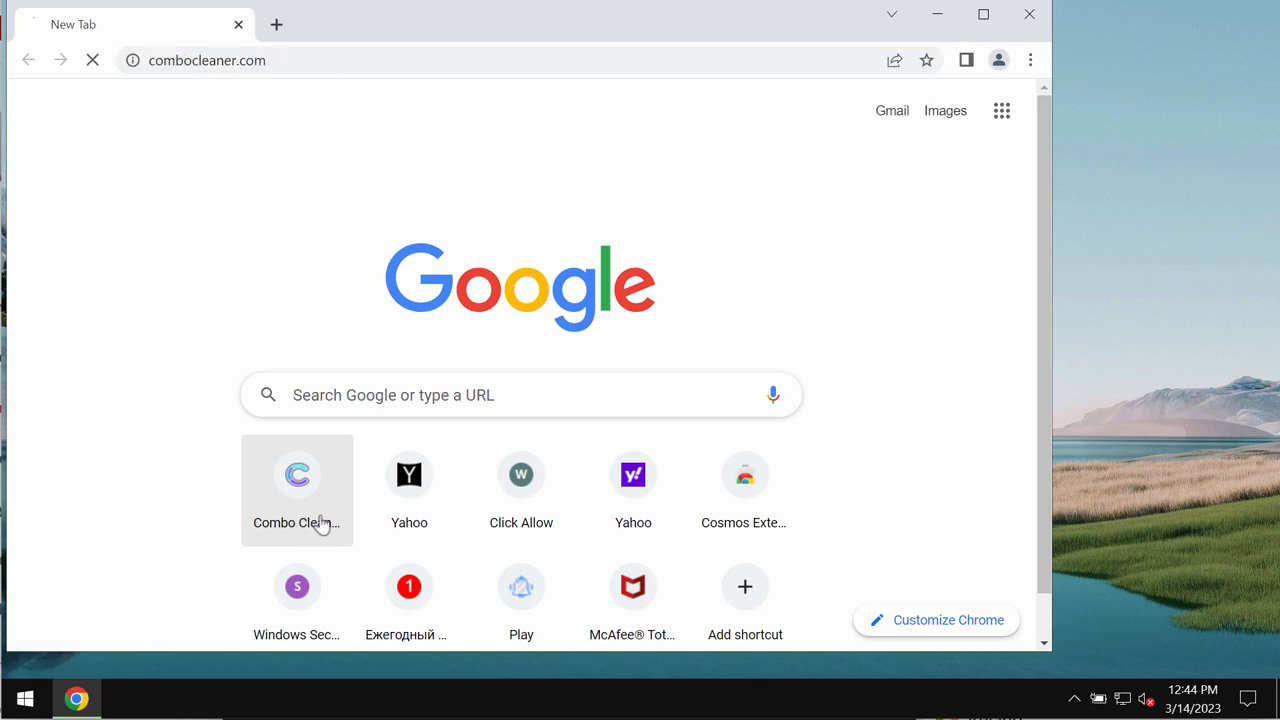
# - Load the Combo Cleaner homepage from the shortcut tile and scroll through it
pyautogui.click(296, 474)
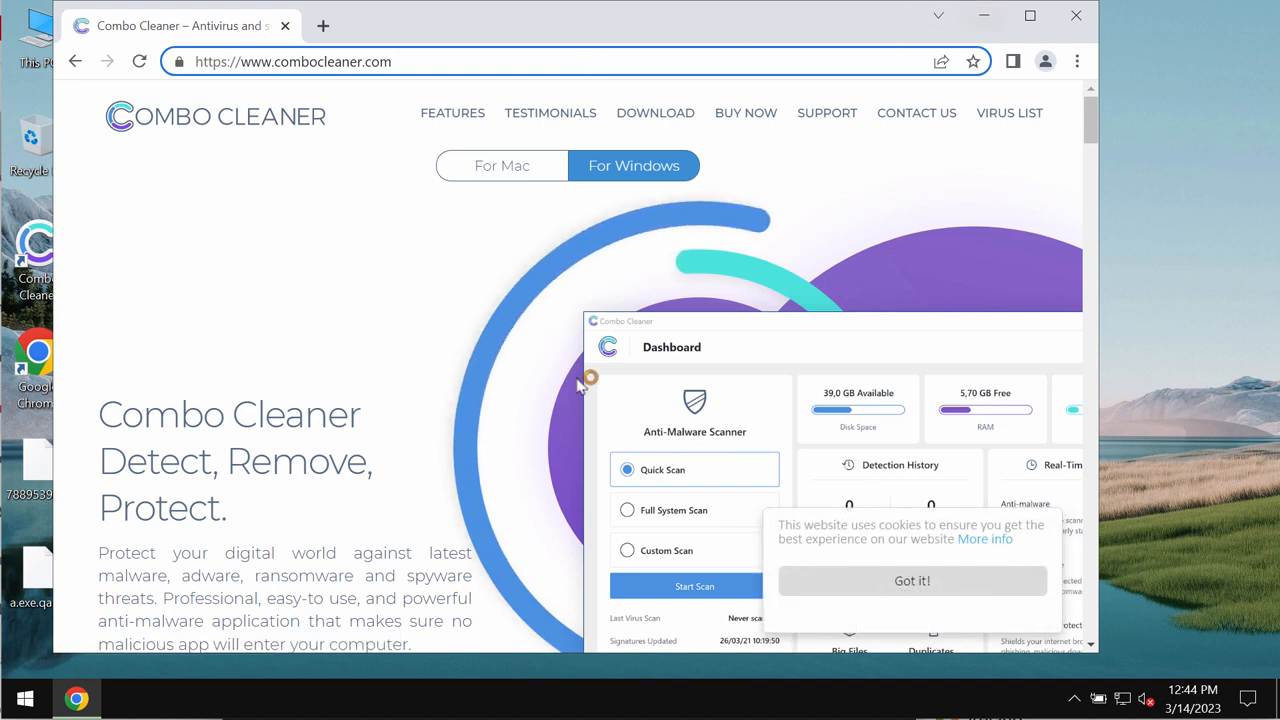
pyautogui.scroll(-3)
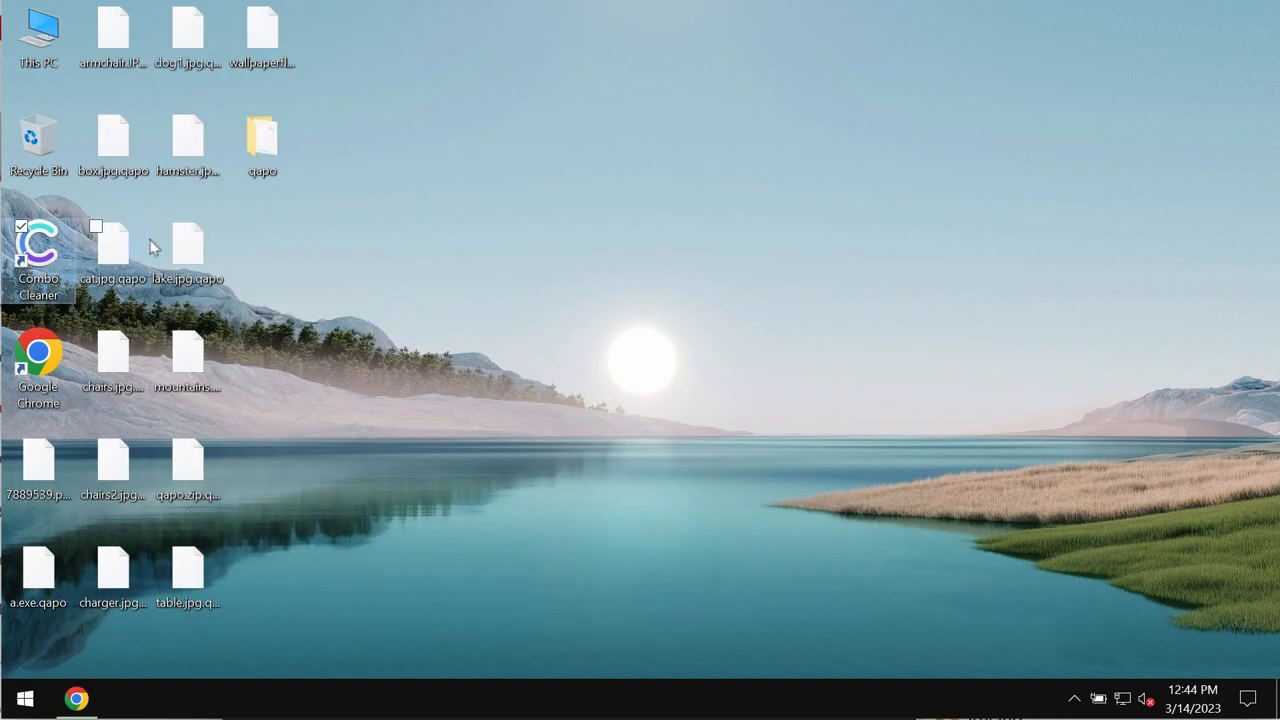
# - Launch Combo Cleaner from the desktop and start a Quick Scan from the Dashboard
pyautogui.doubleClick(38, 244)
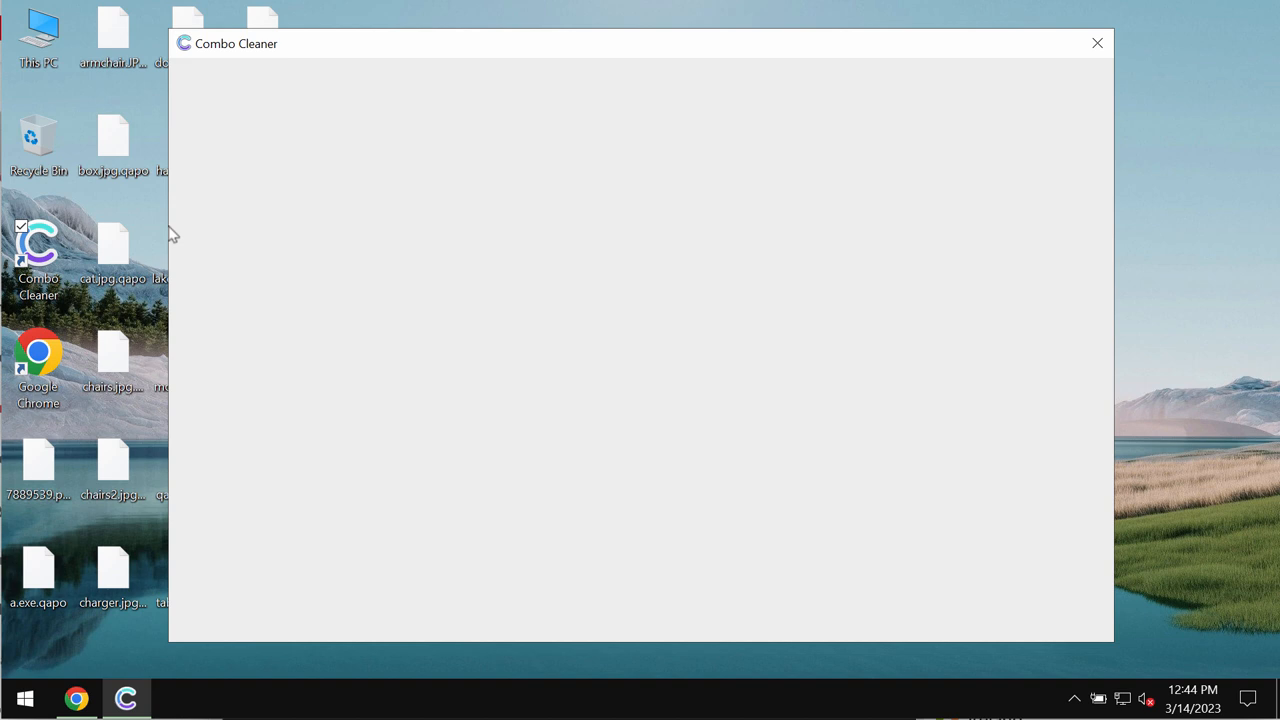
pyautogui.moveTo(176, 238)
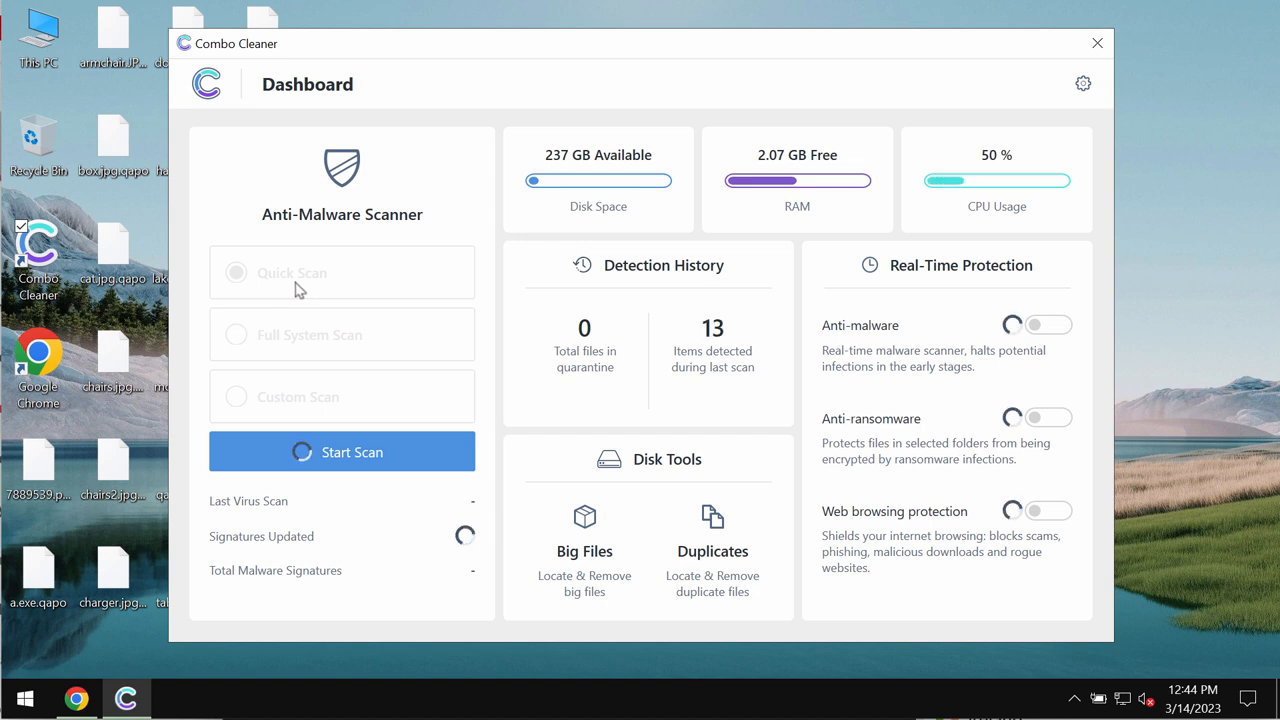
pyautogui.click(342, 452)
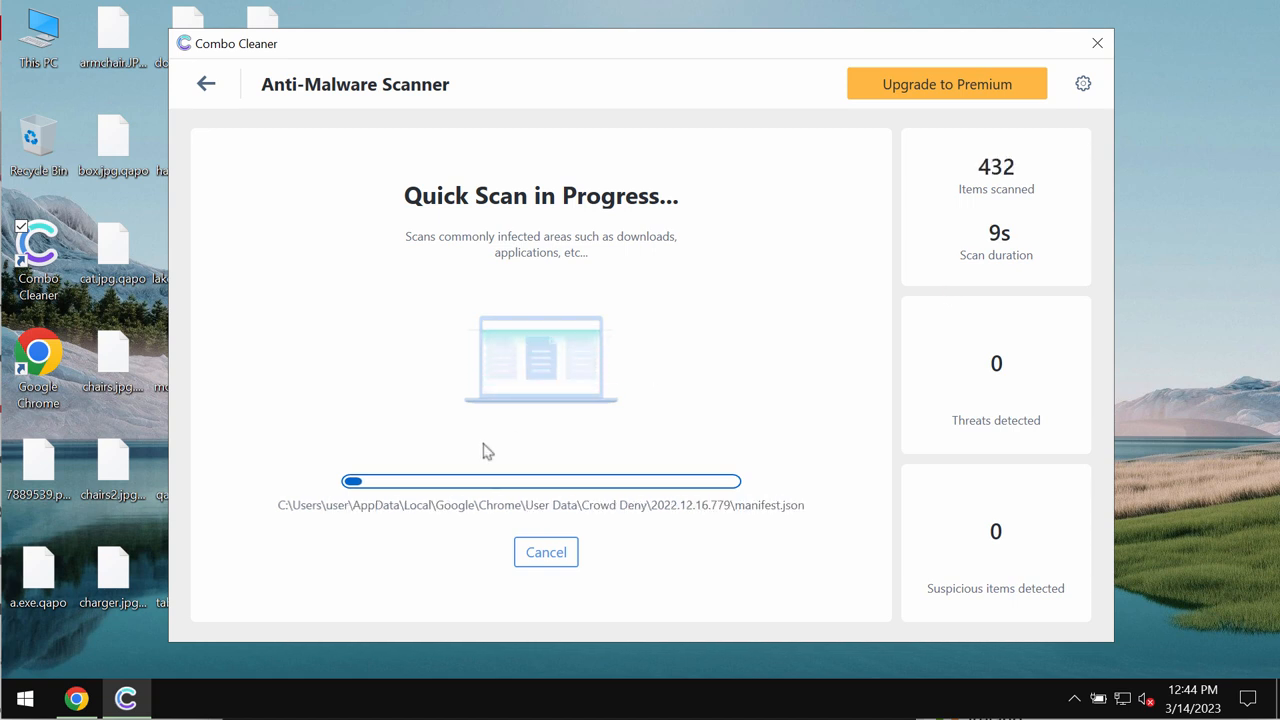
pyautogui.moveTo(904, 54)
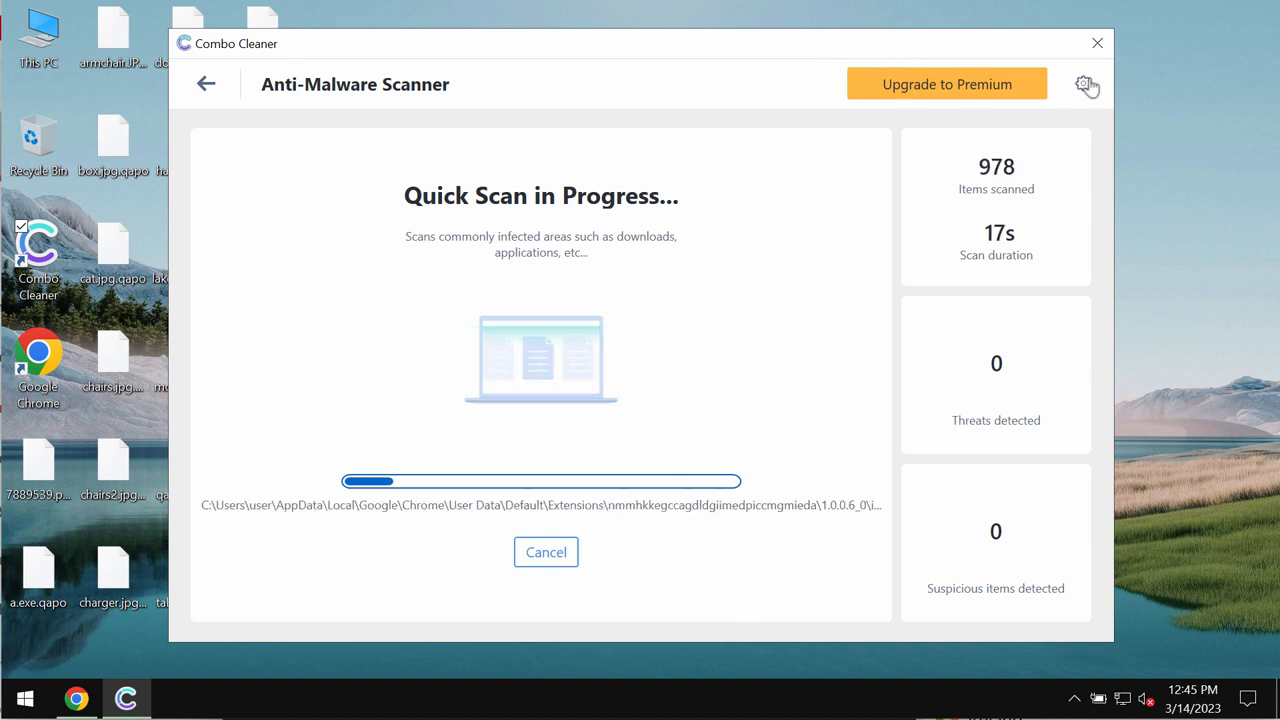
# - Review the Anti-Ransomware settings showing no protected folders, then bring up the Upgrade to Premium offer
pyautogui.click(1084, 84)
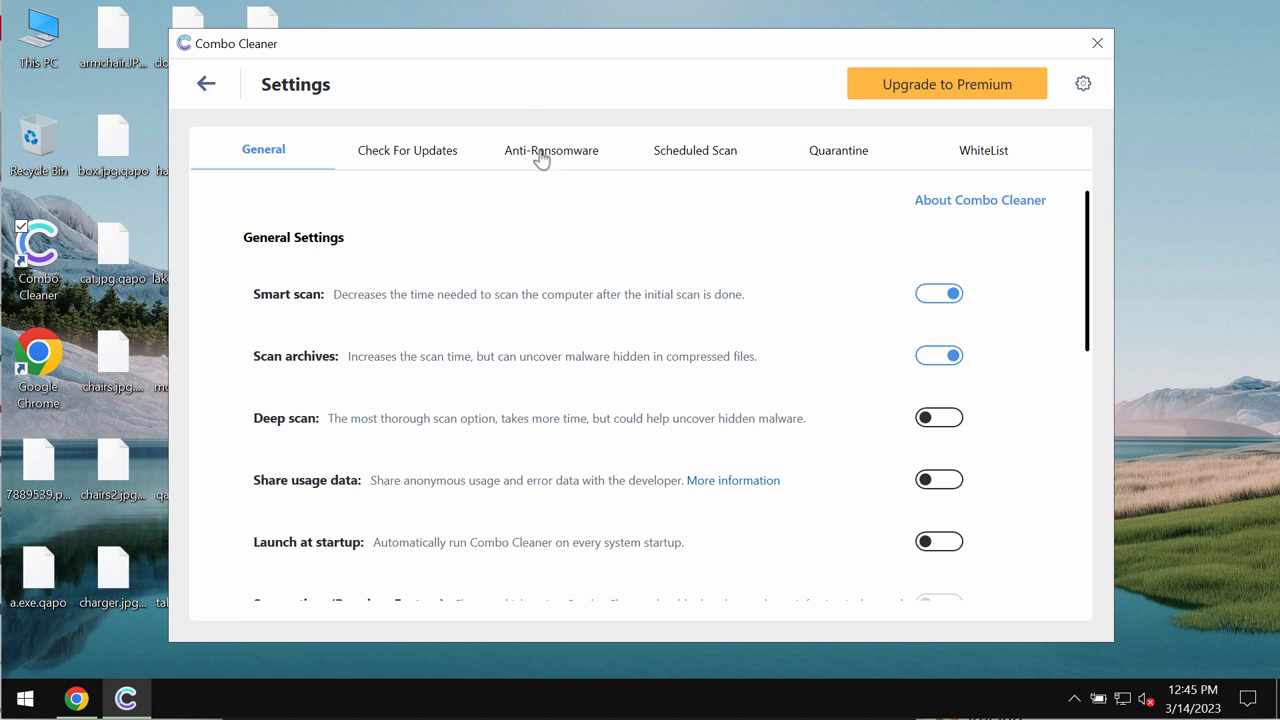
pyautogui.click(552, 150)
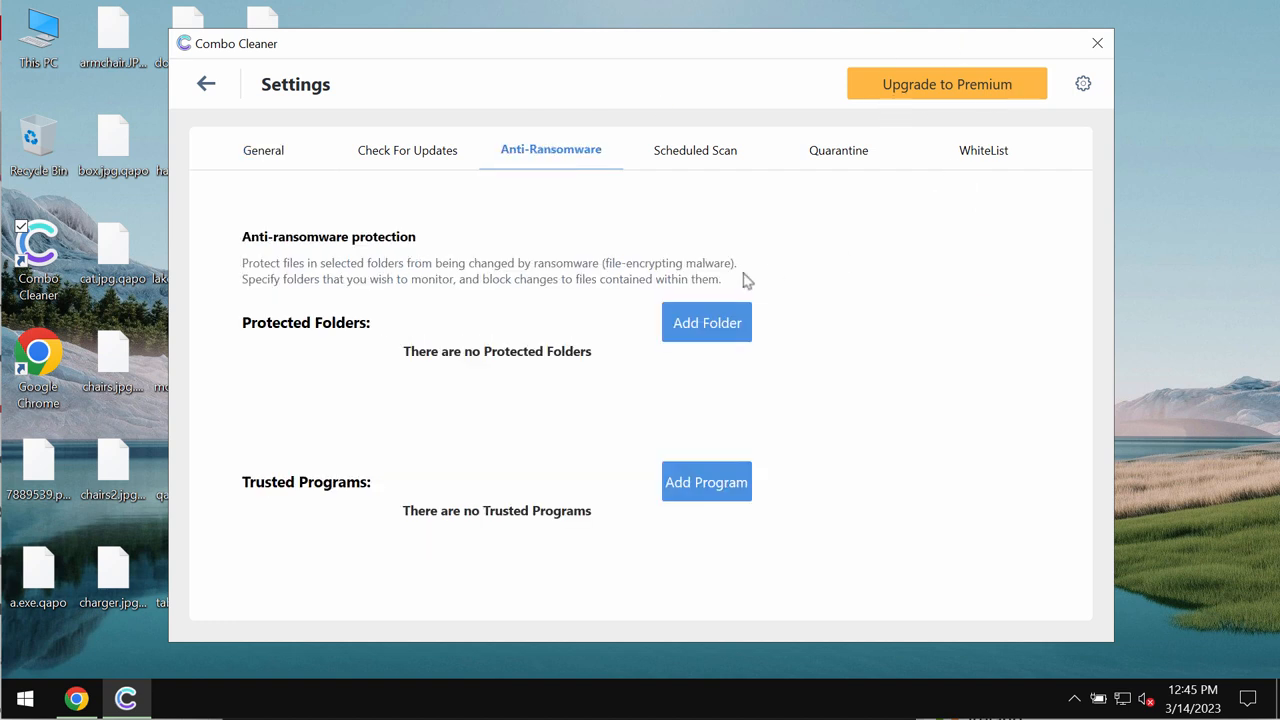
pyautogui.moveTo(710, 116)
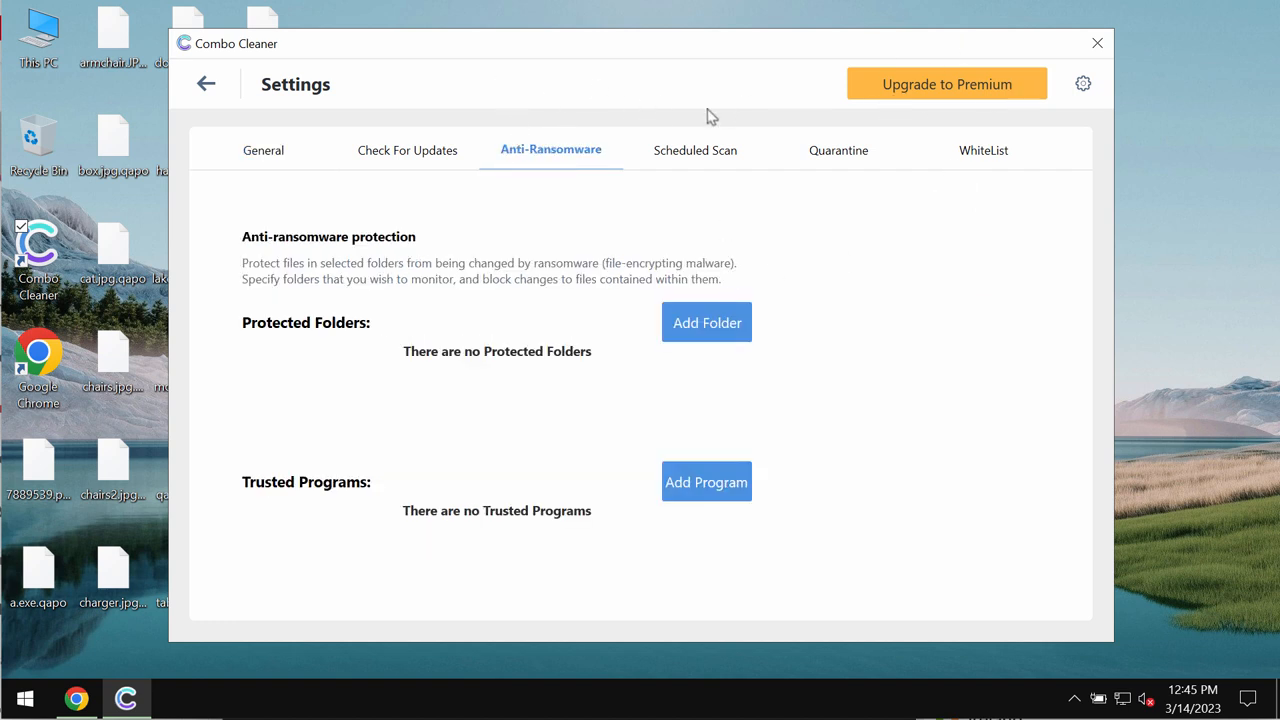
pyautogui.moveTo(310, 164)
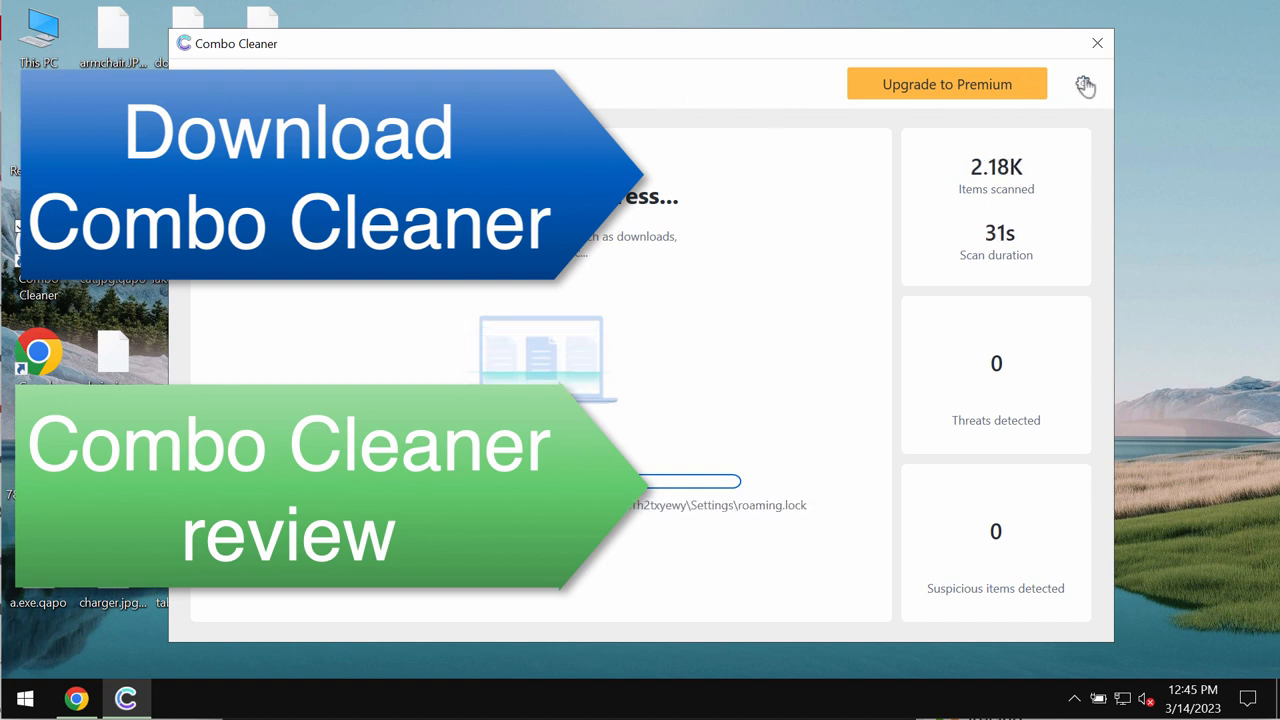
pyautogui.click(1084, 84)
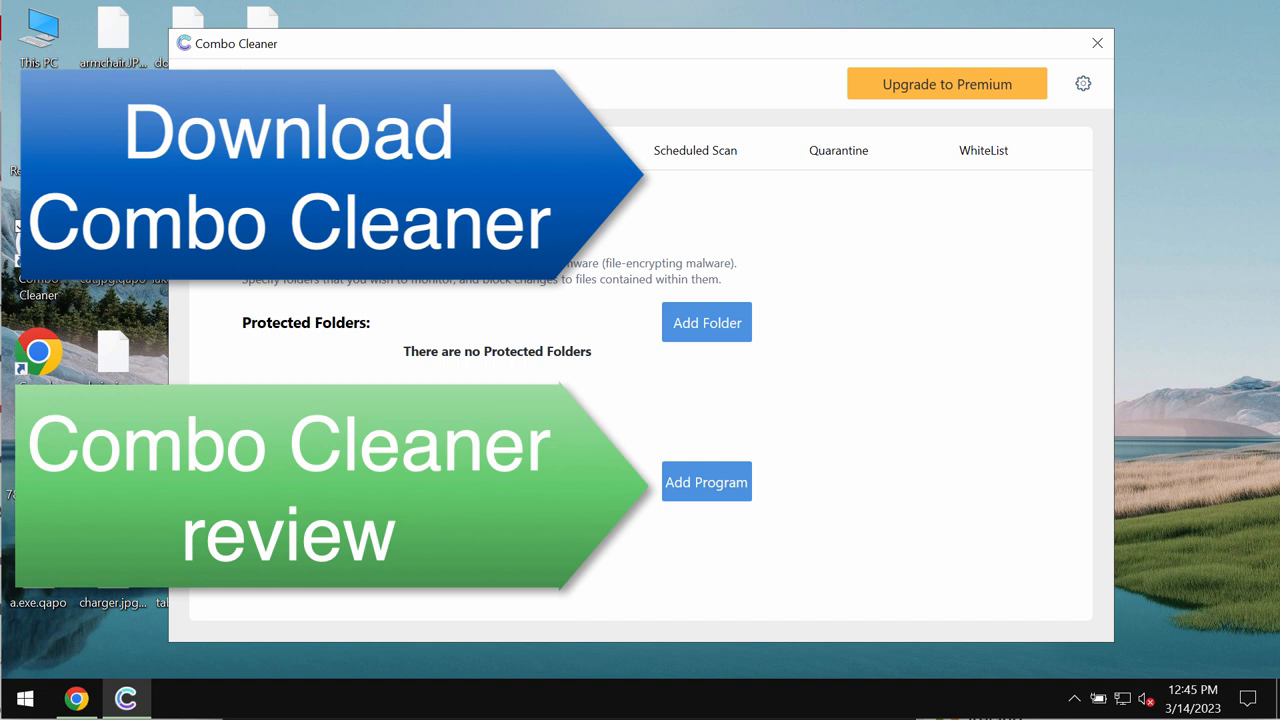
pyautogui.moveTo(984, 108)
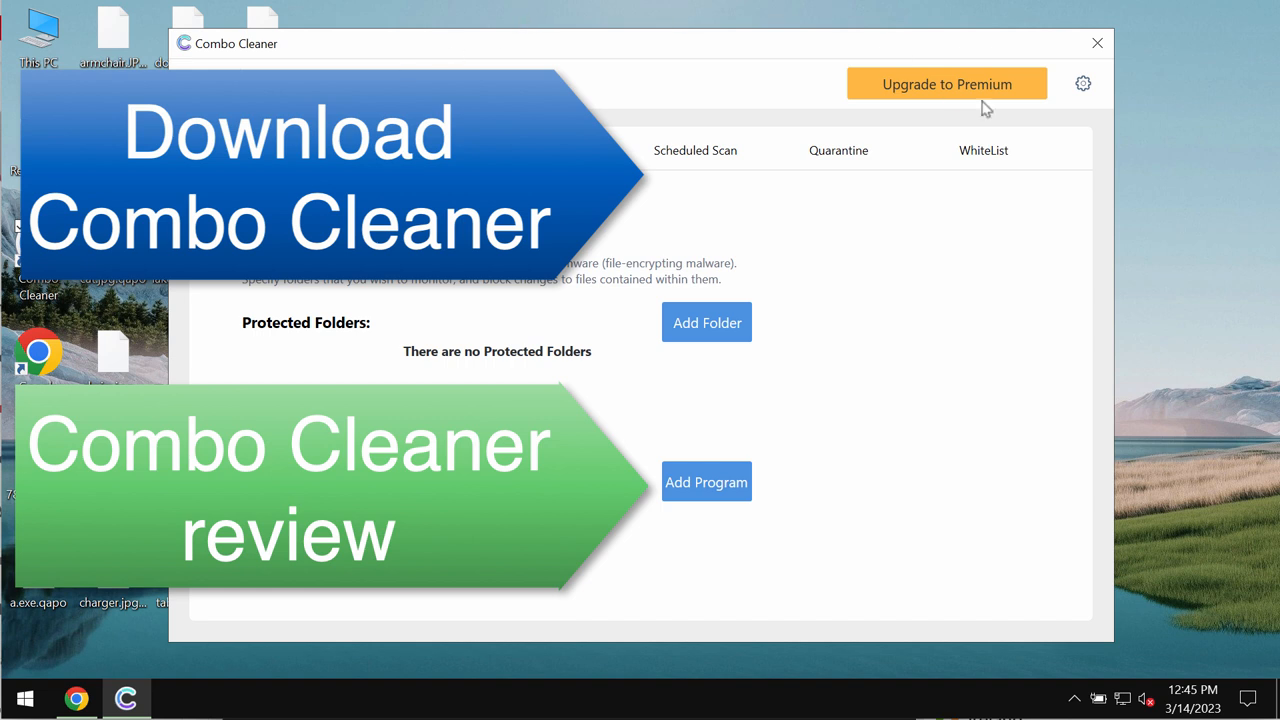
pyautogui.click(946, 84)
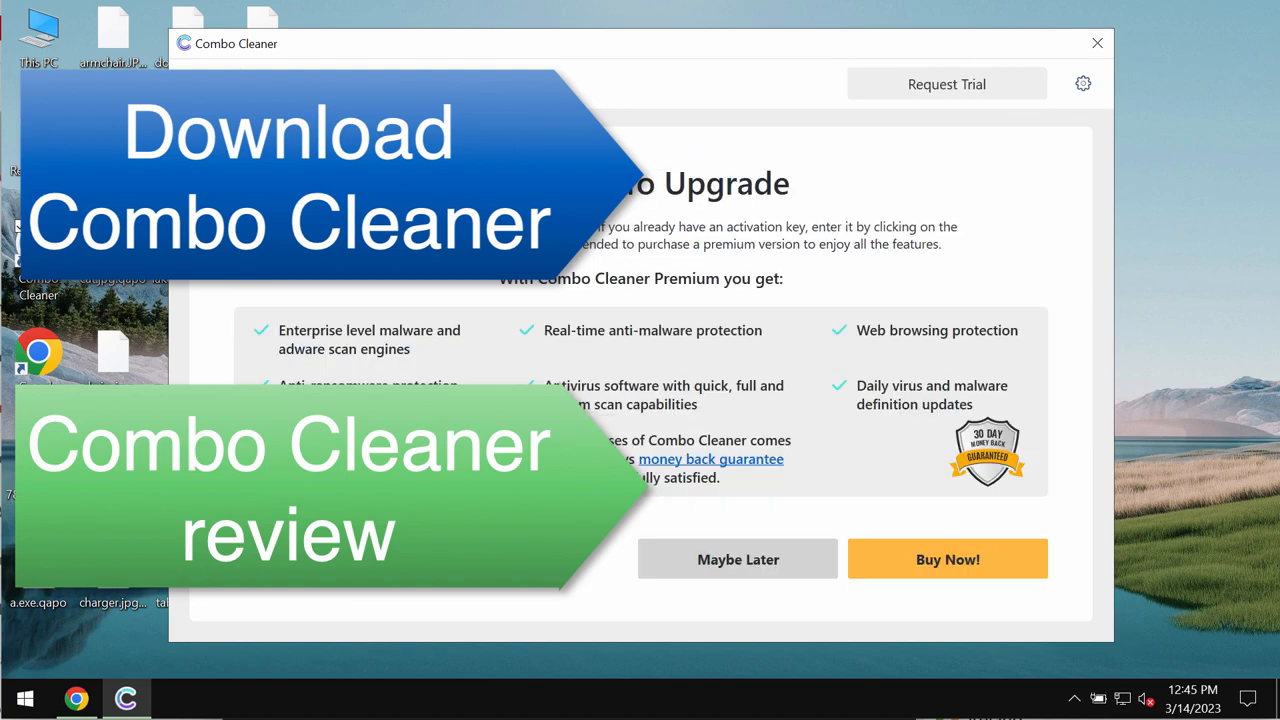